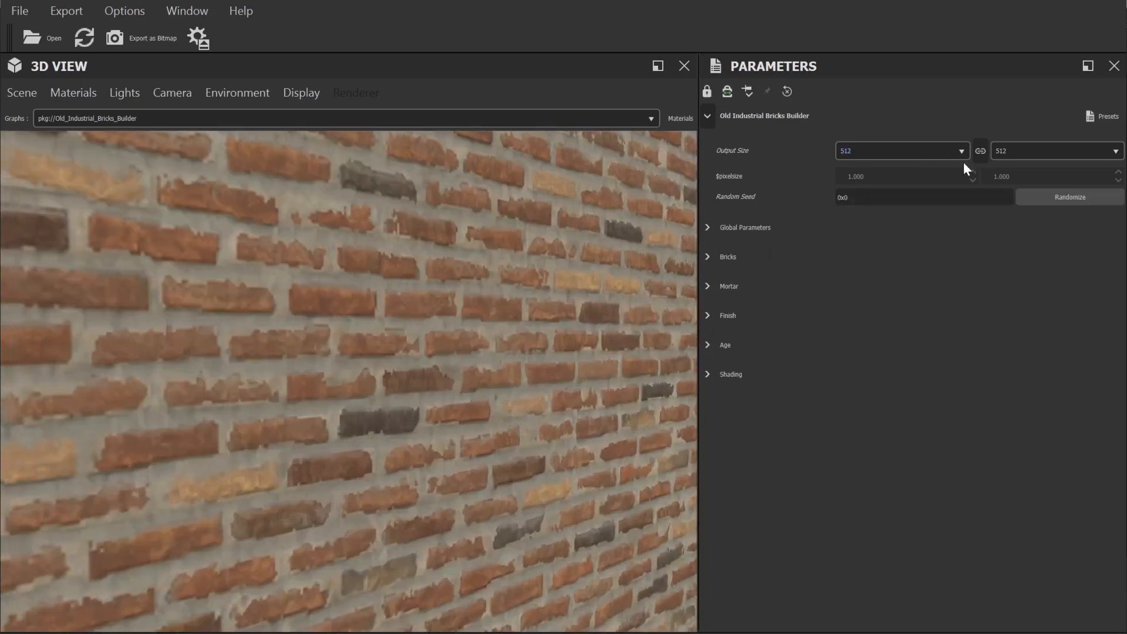
Set output size to 1024 and randomize the seed several times to reshuffle the bricks.
{"action": "left_click", "coordinate": [961, 151]}
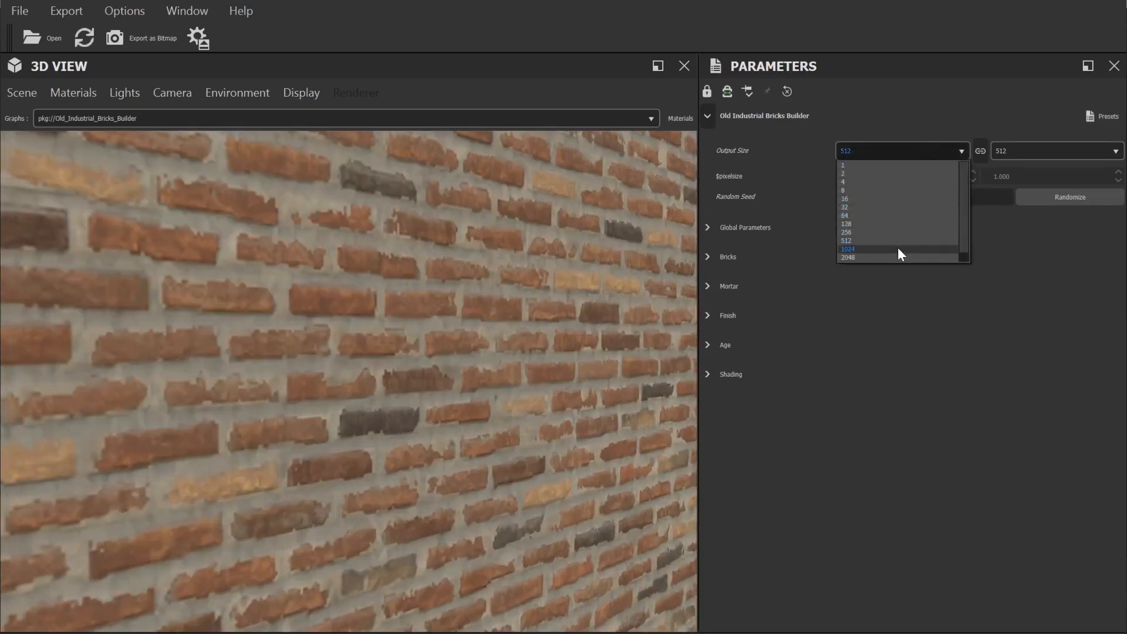
{"action": "left_click", "coordinate": [848, 249]}
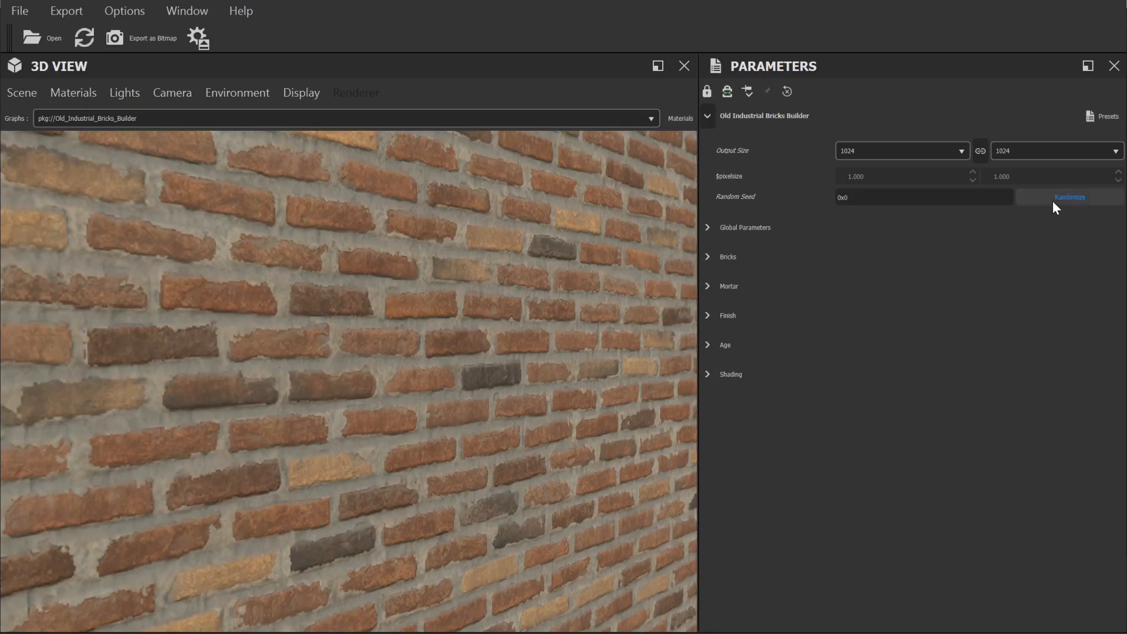
{"action": "left_click", "coordinate": [1069, 197]}
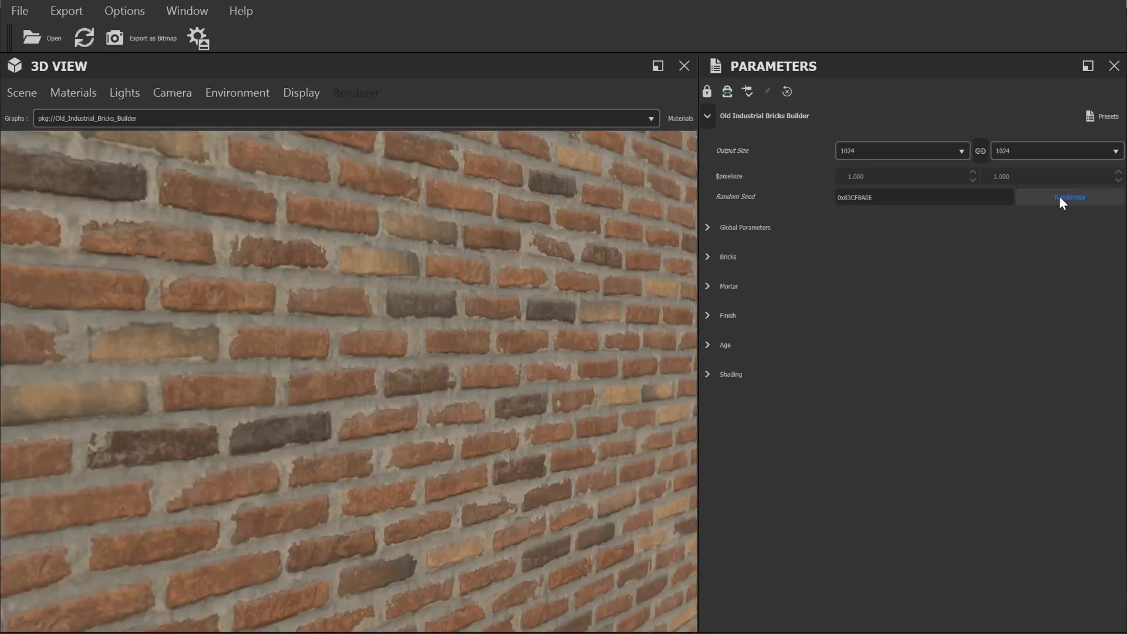
{"action": "left_click", "coordinate": [1068, 197]}
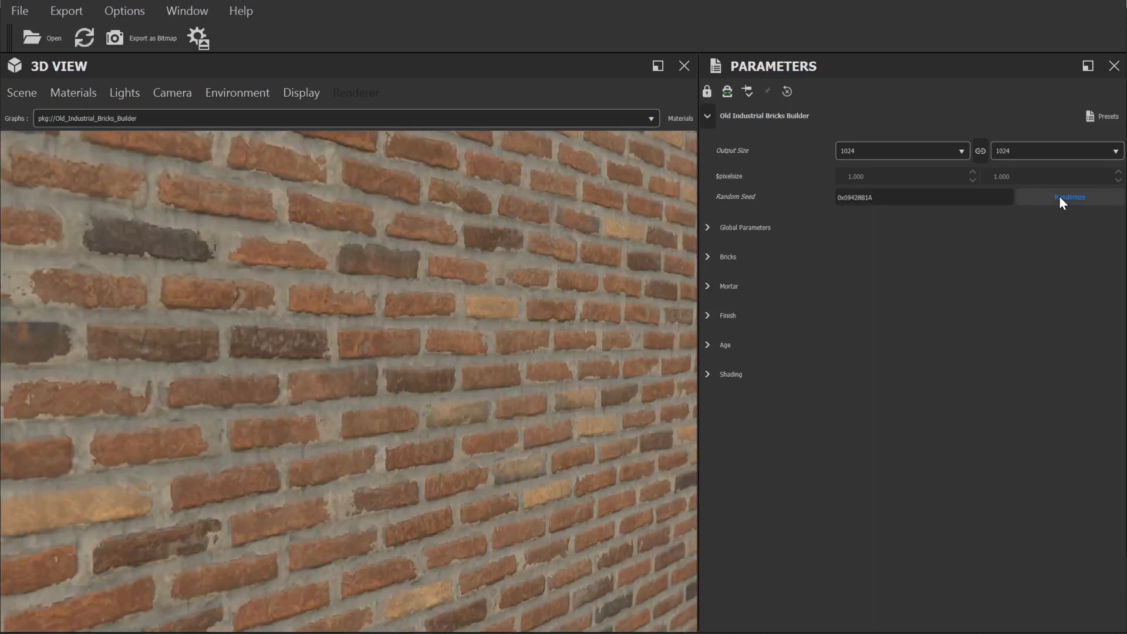
{"action": "left_click", "coordinate": [1069, 197]}
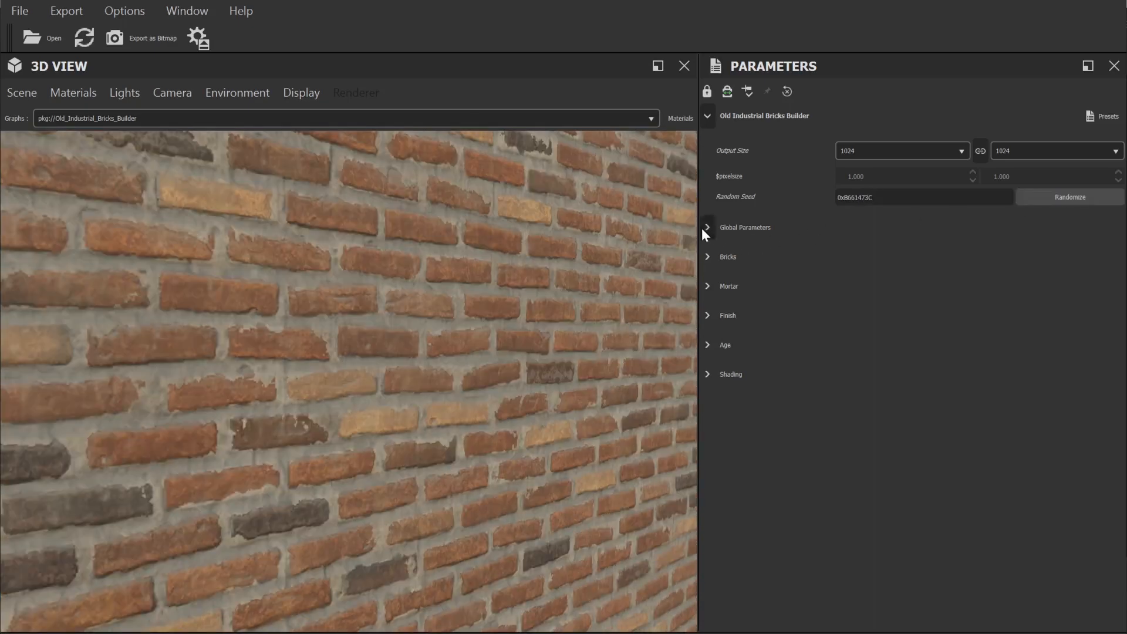
Expand Global Parameters and review the Workflow choices, keeping Metallic/Roughness.
{"action": "left_click", "coordinate": [708, 227]}
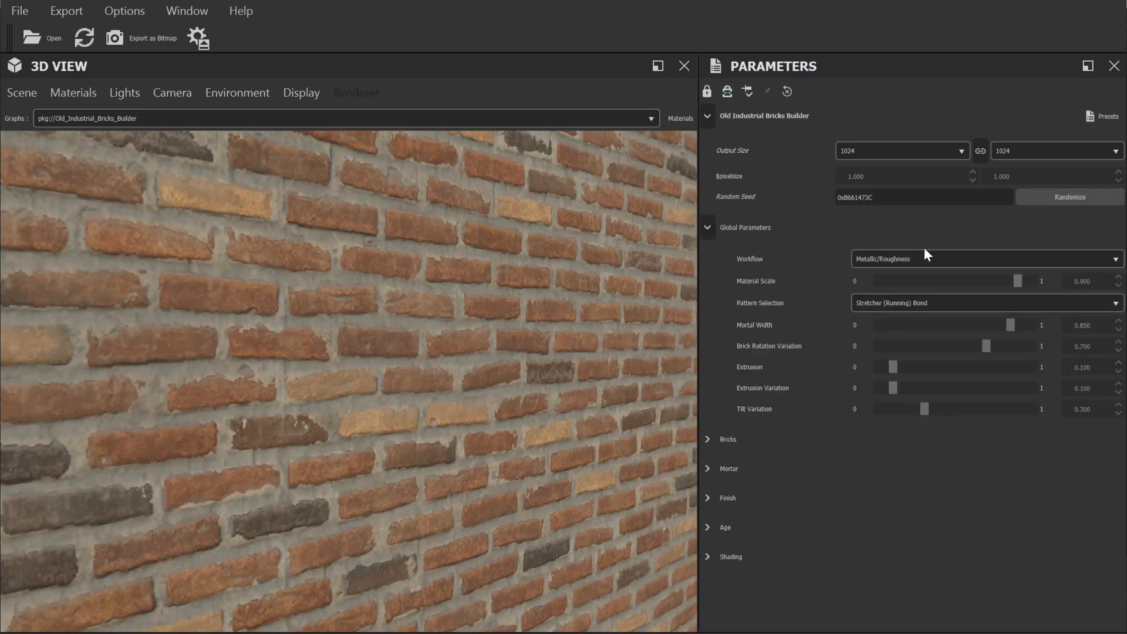
{"action": "left_click", "coordinate": [985, 259]}
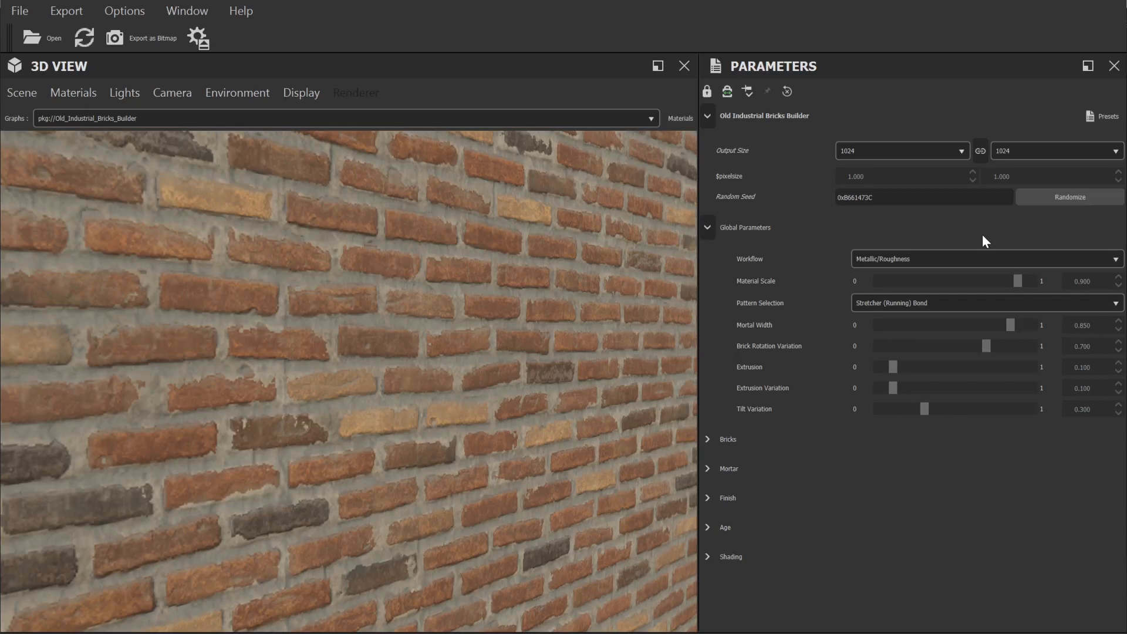
{"action": "mouse_move", "coordinate": [972, 249]}
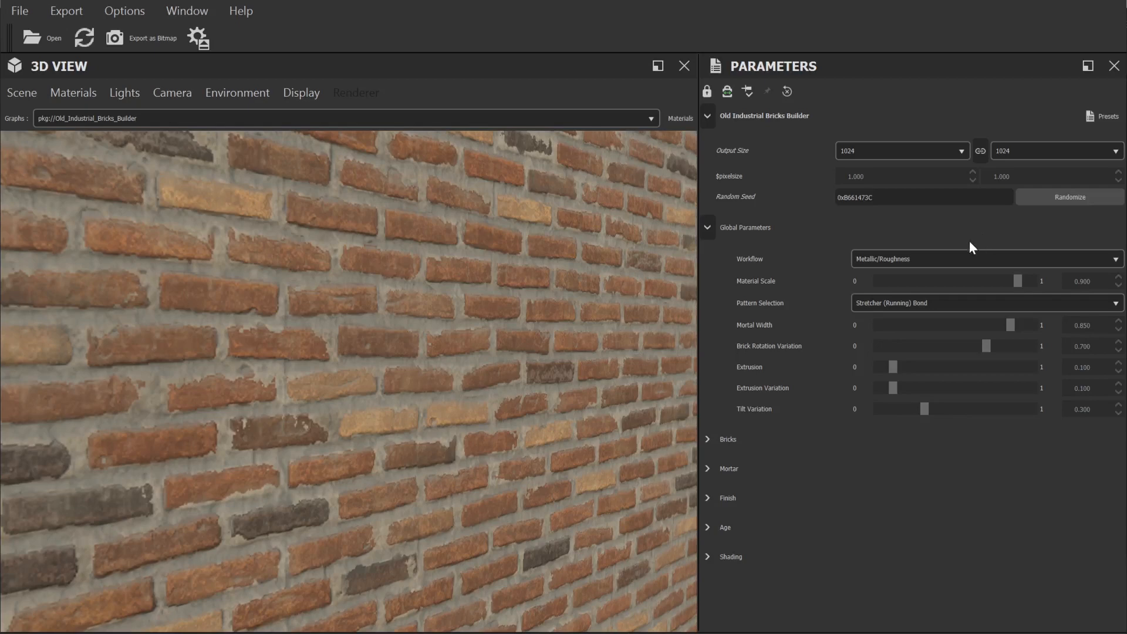
{"action": "left_click", "coordinate": [986, 259]}
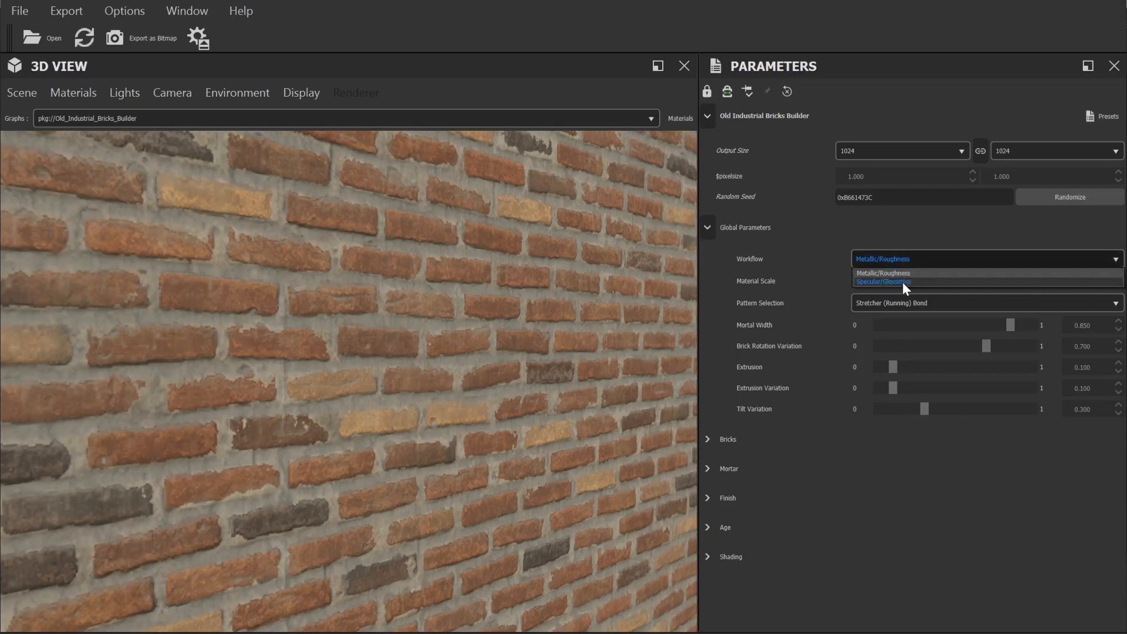
{"action": "mouse_move", "coordinate": [911, 286]}
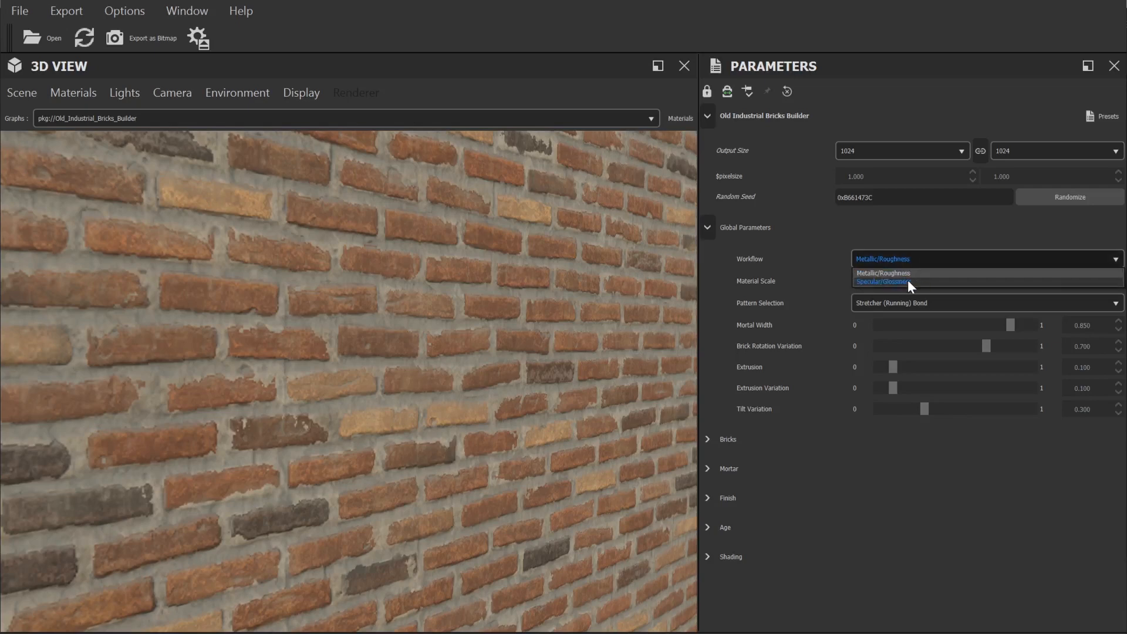
{"action": "mouse_move", "coordinate": [900, 286]}
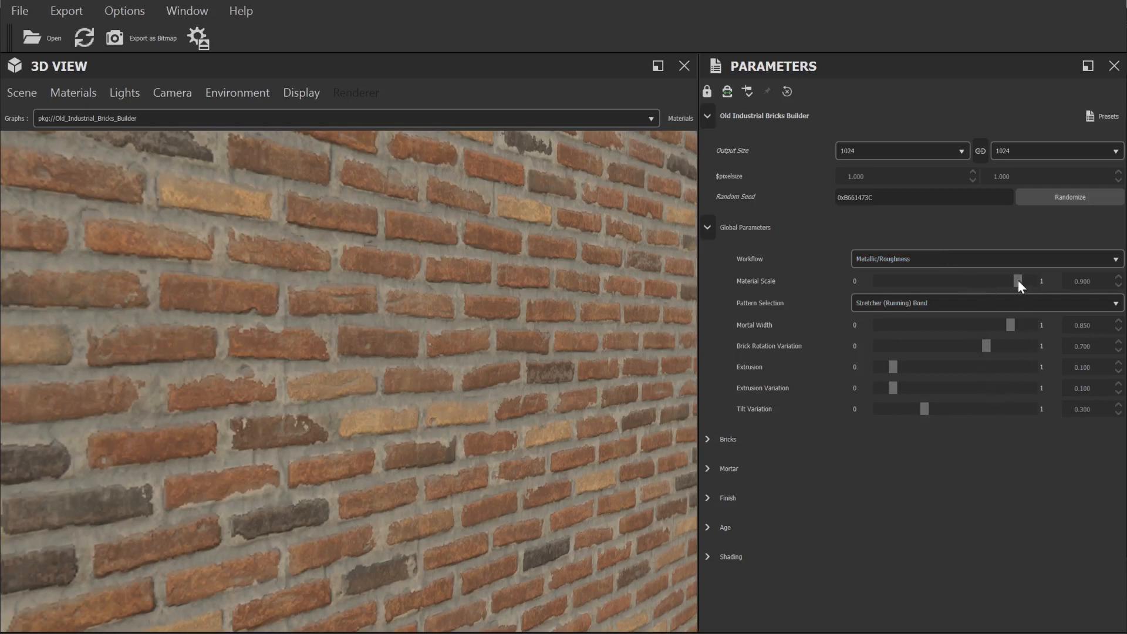
Keep material scale near 0.85, switch pattern to English Garden Wall Bond, and adjust mortar width.
{"action": "left_click_drag", "start_coordinate": [1019, 281], "coordinate": [918, 281]}
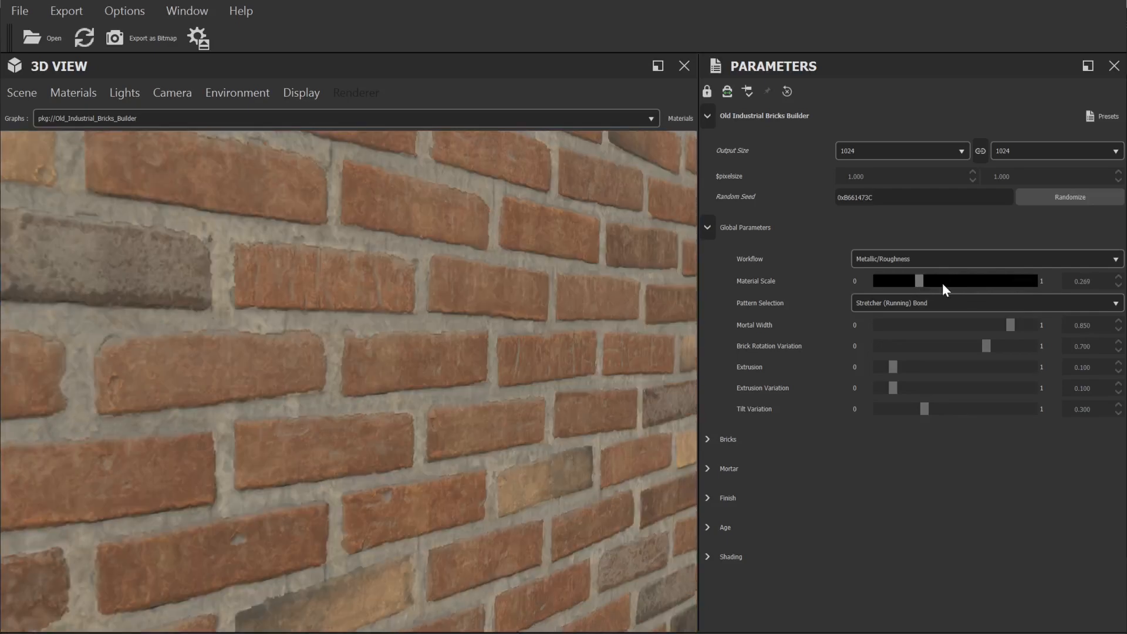
{"action": "left_click_drag", "start_coordinate": [919, 280], "coordinate": [1014, 281]}
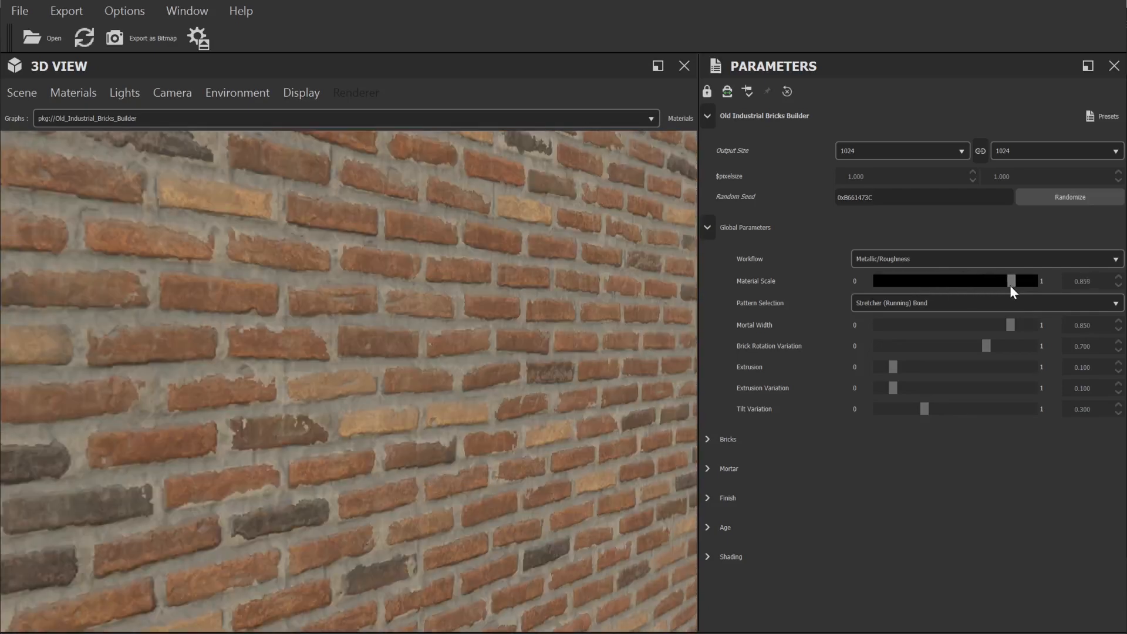
{"action": "left_click", "coordinate": [985, 303]}
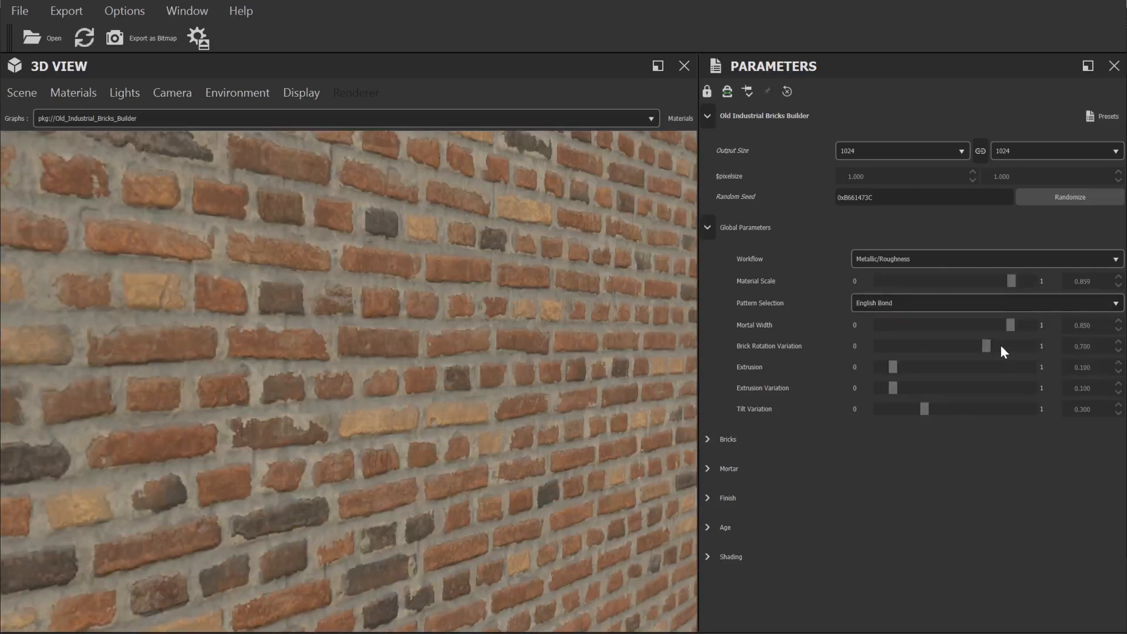
{"action": "left_click", "coordinate": [985, 303]}
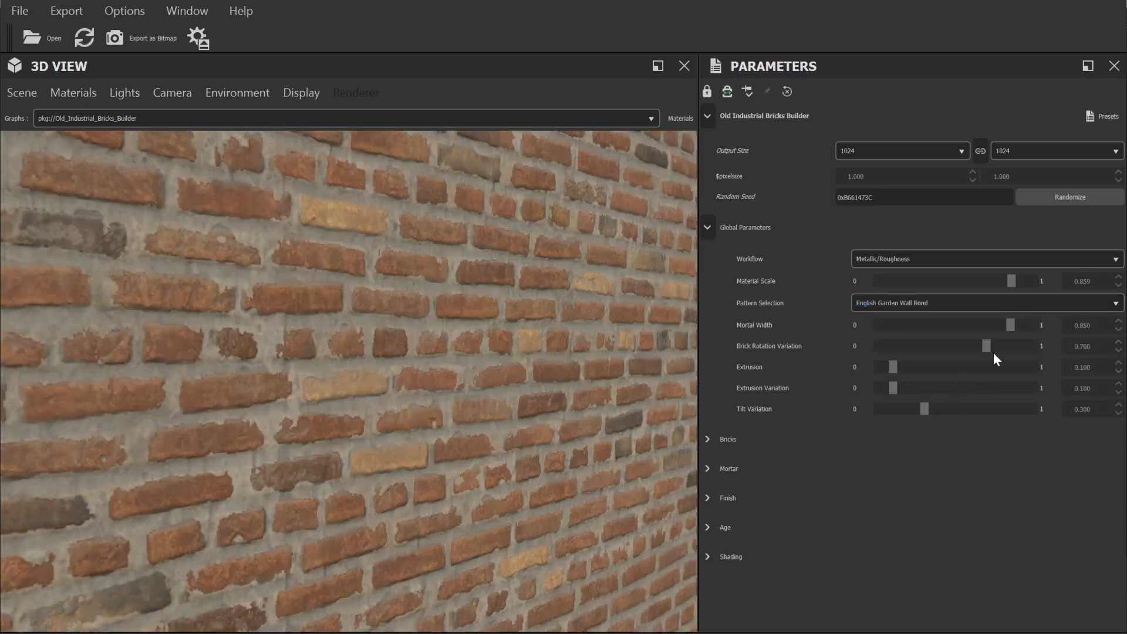
{"action": "mouse_move", "coordinate": [992, 358]}
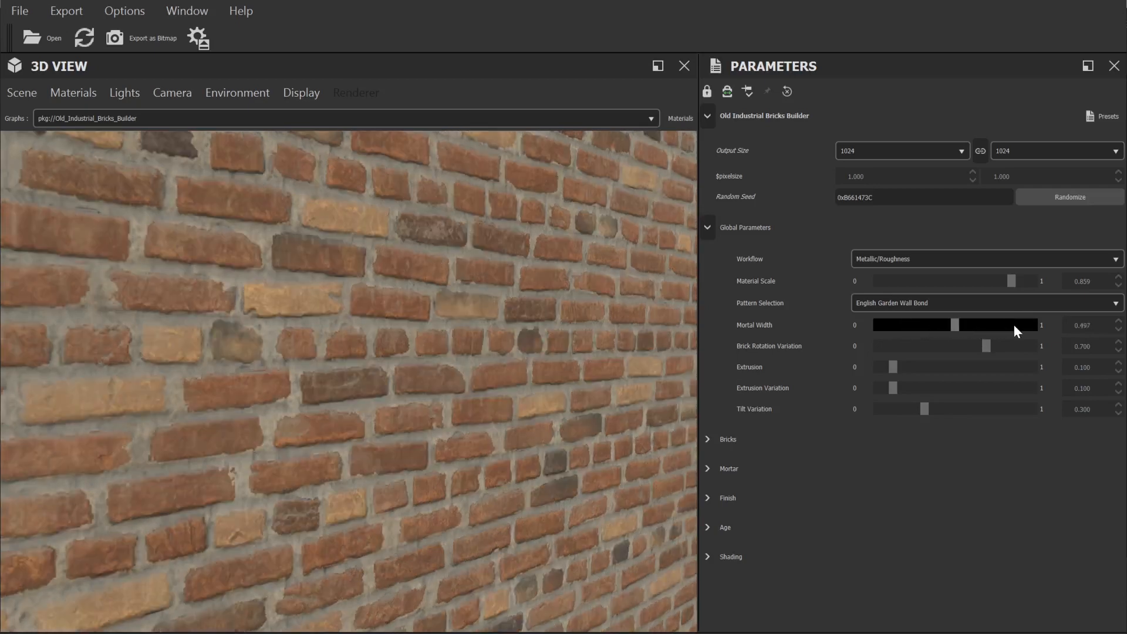
{"action": "left_click_drag", "start_coordinate": [956, 324], "coordinate": [1015, 324]}
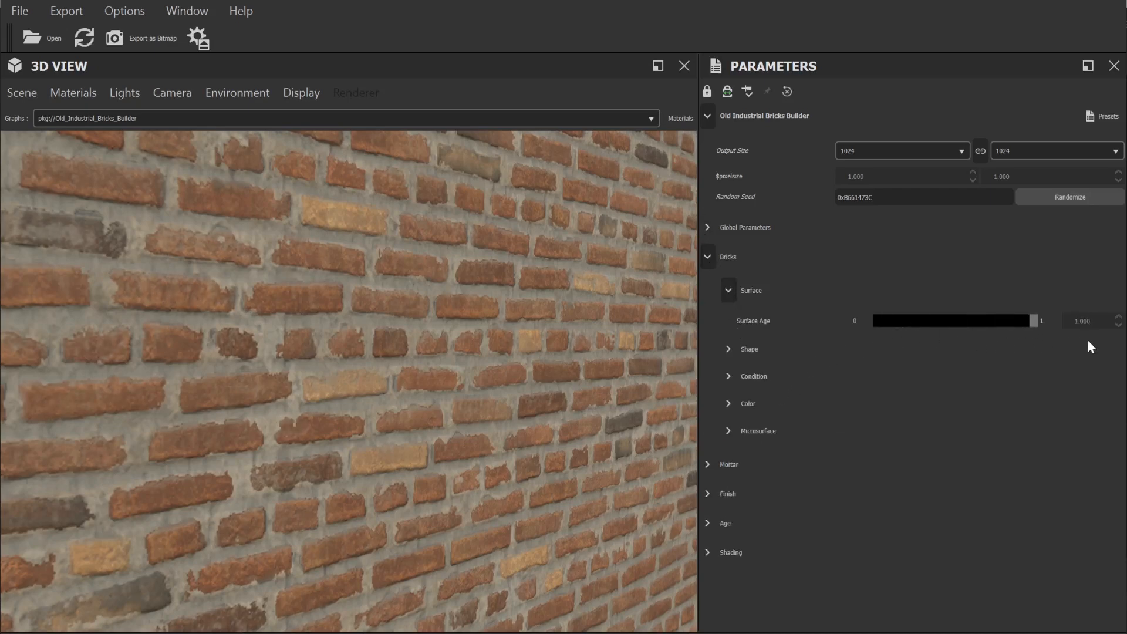
Set Burned Bricks Amount to 0.246 in the brick condition settings.
{"action": "left_click", "coordinate": [748, 349]}
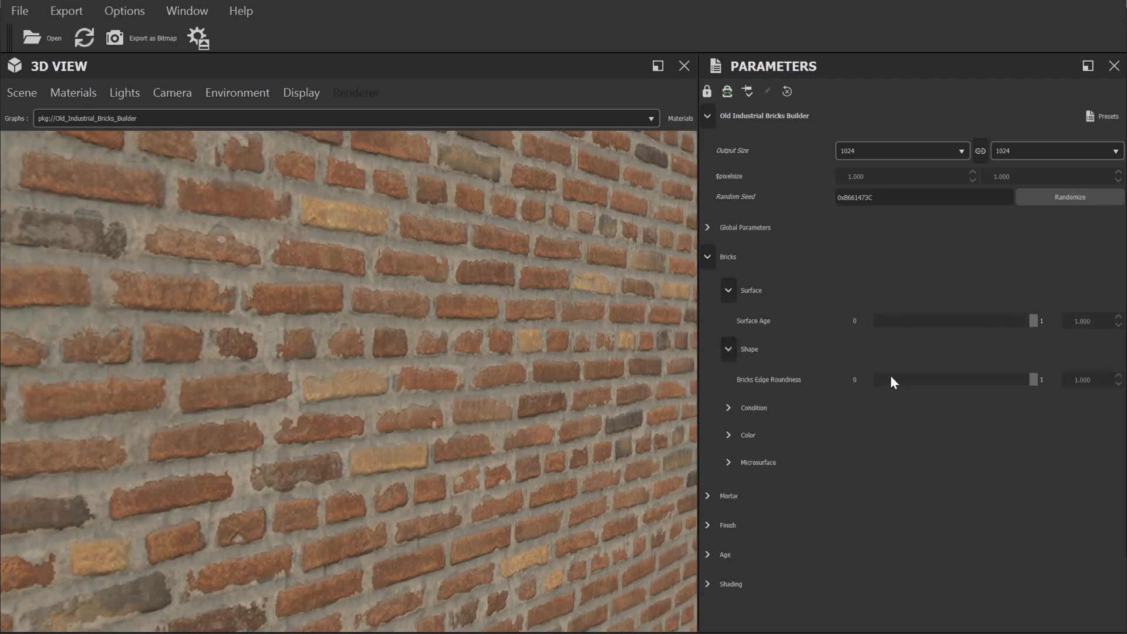
{"action": "left_click", "coordinate": [748, 408]}
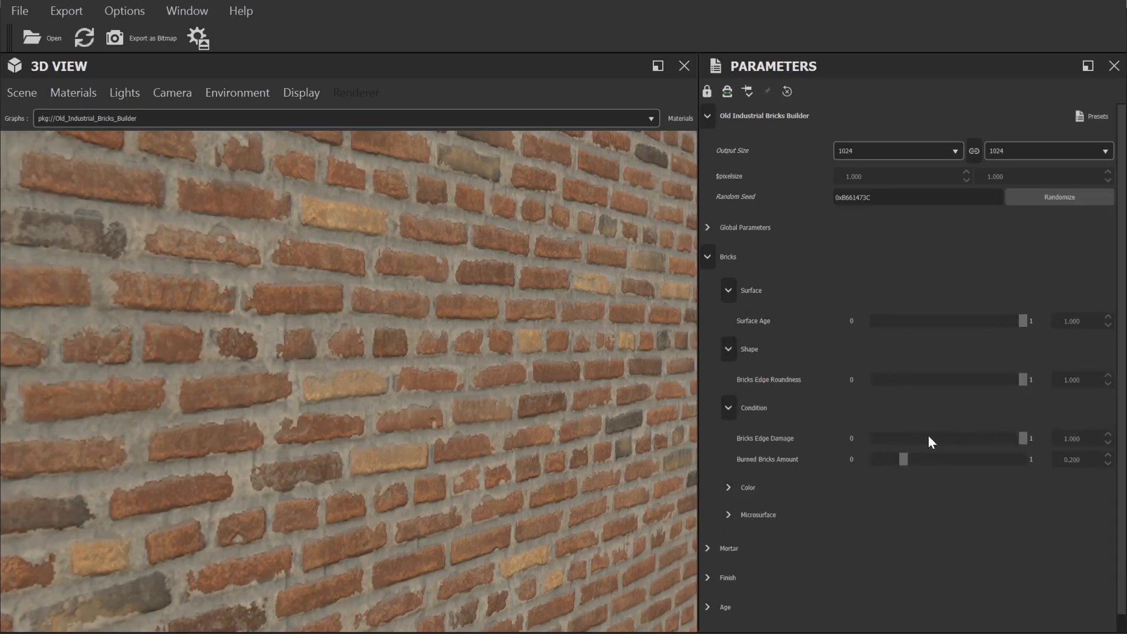
{"action": "left_click_drag", "start_coordinate": [904, 459], "coordinate": [1024, 458]}
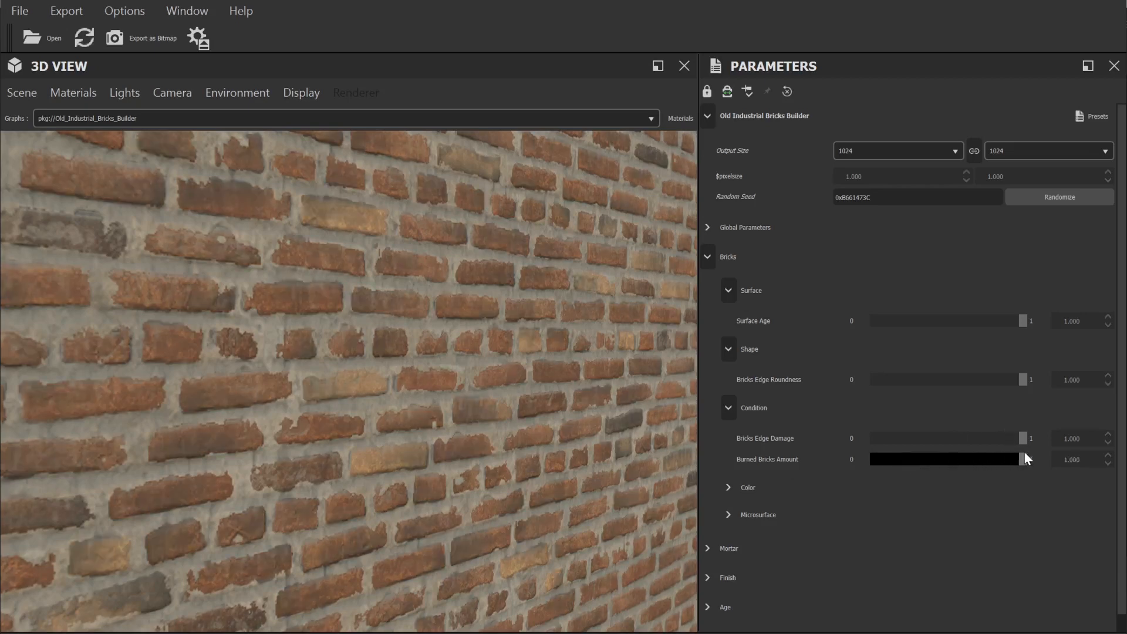
{"action": "left_click_drag", "start_coordinate": [1022, 459], "coordinate": [911, 459]}
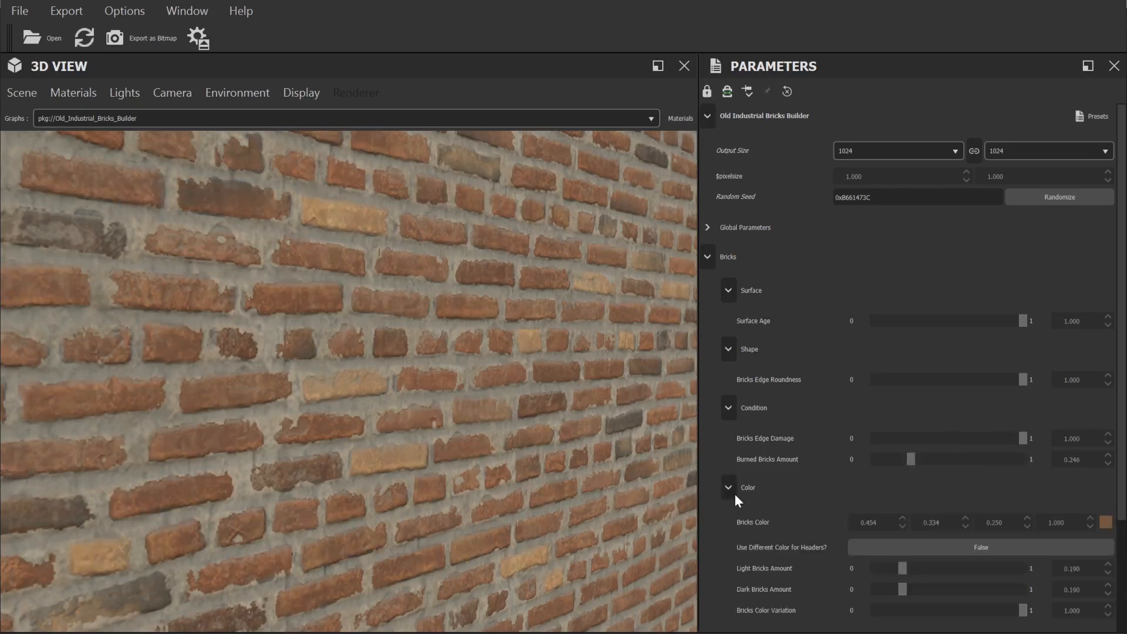
{"action": "scroll", "scroll_direction": "down", "scroll_amount": 3}
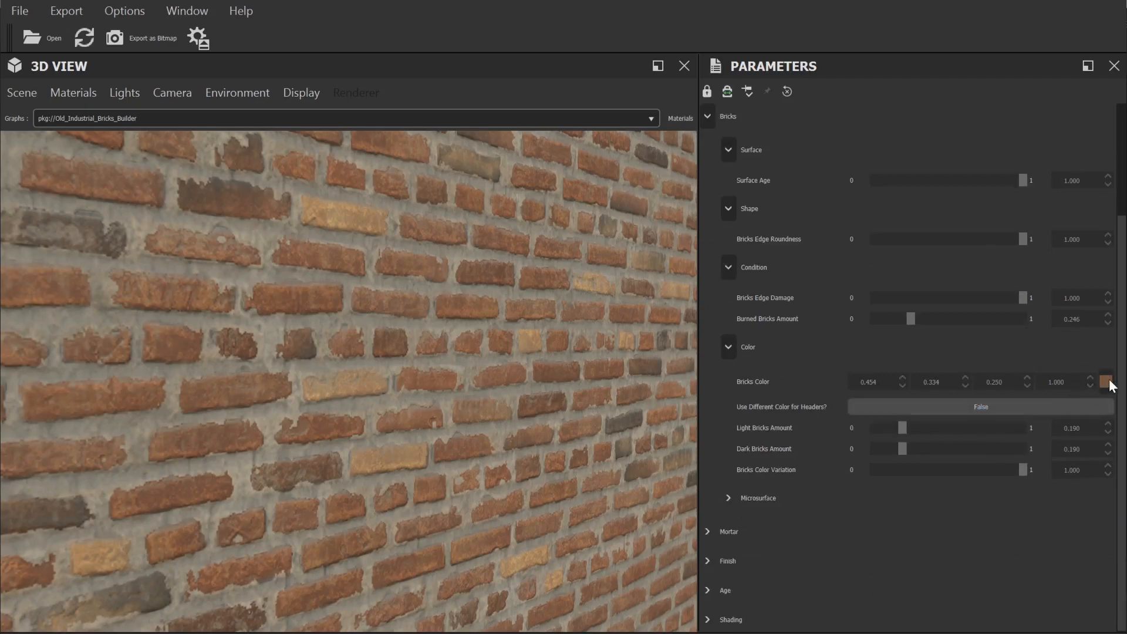
{"action": "mouse_move", "coordinate": [891, 443]}
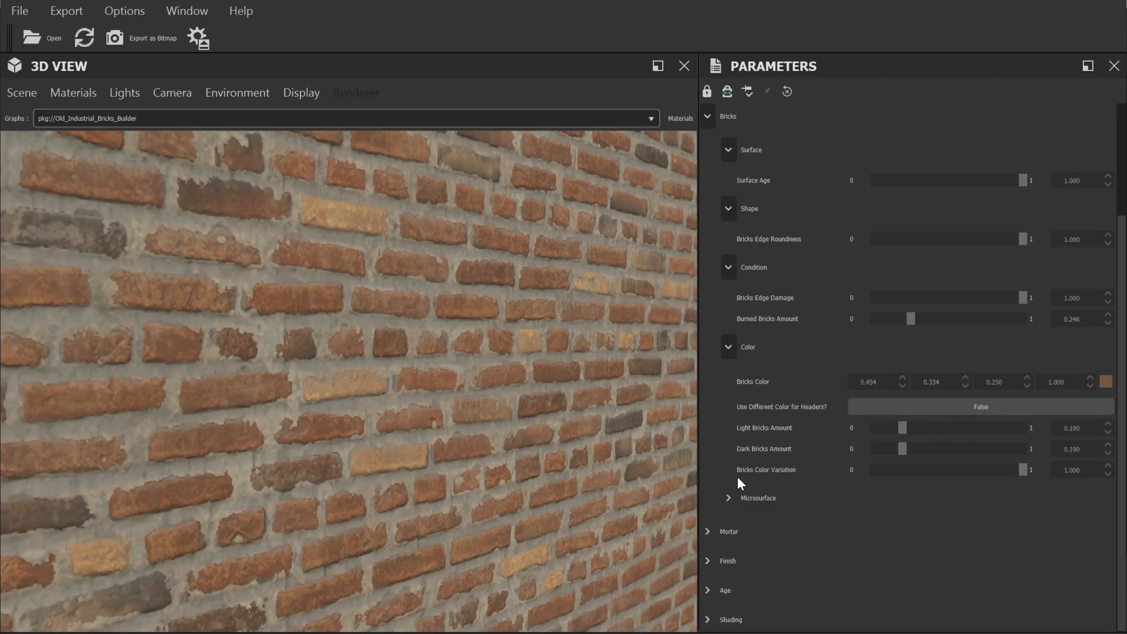
Set brick roughness to 0.458, then reveal the Mortar microsurface settings.
{"action": "left_click", "coordinate": [728, 497]}
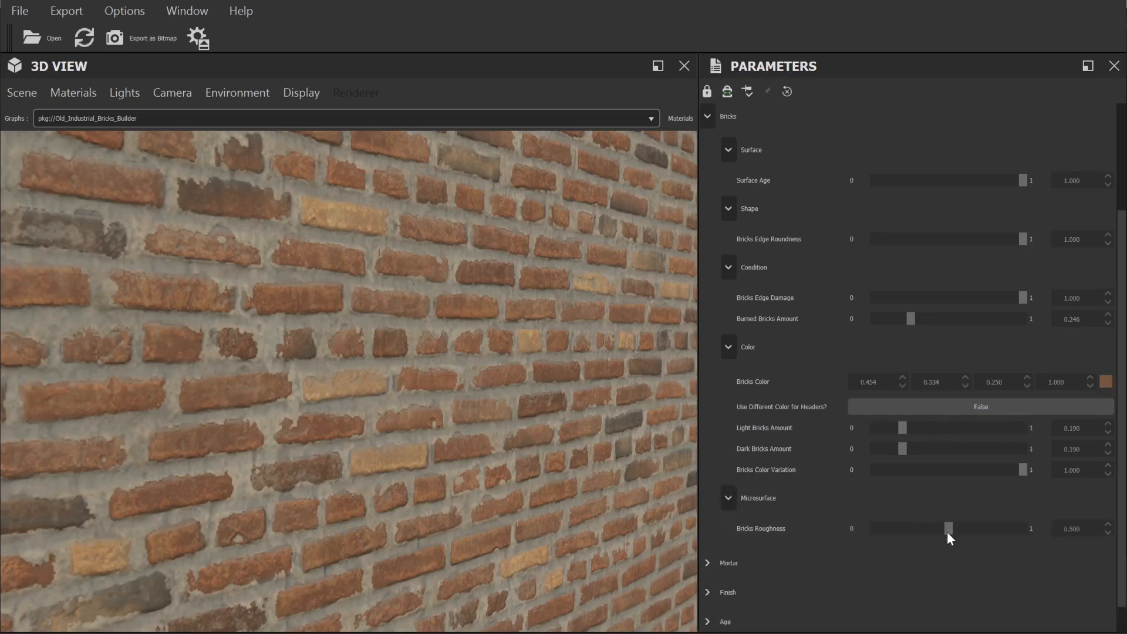
{"action": "left_click_drag", "start_coordinate": [949, 528], "coordinate": [875, 528]}
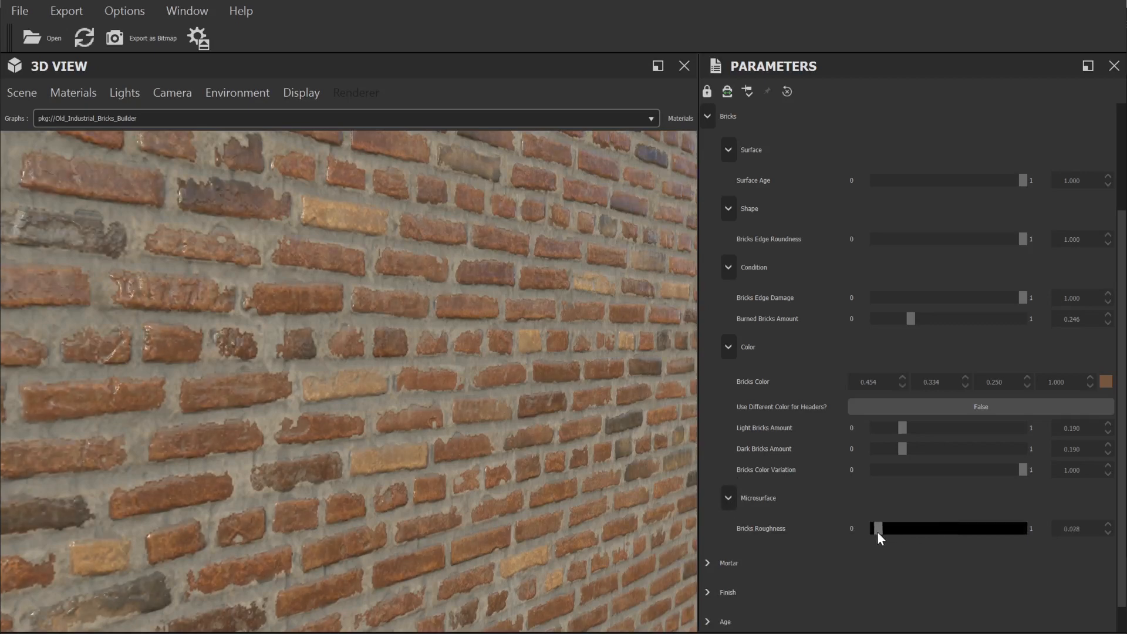
{"action": "left_click_drag", "start_coordinate": [876, 529], "coordinate": [944, 529]}
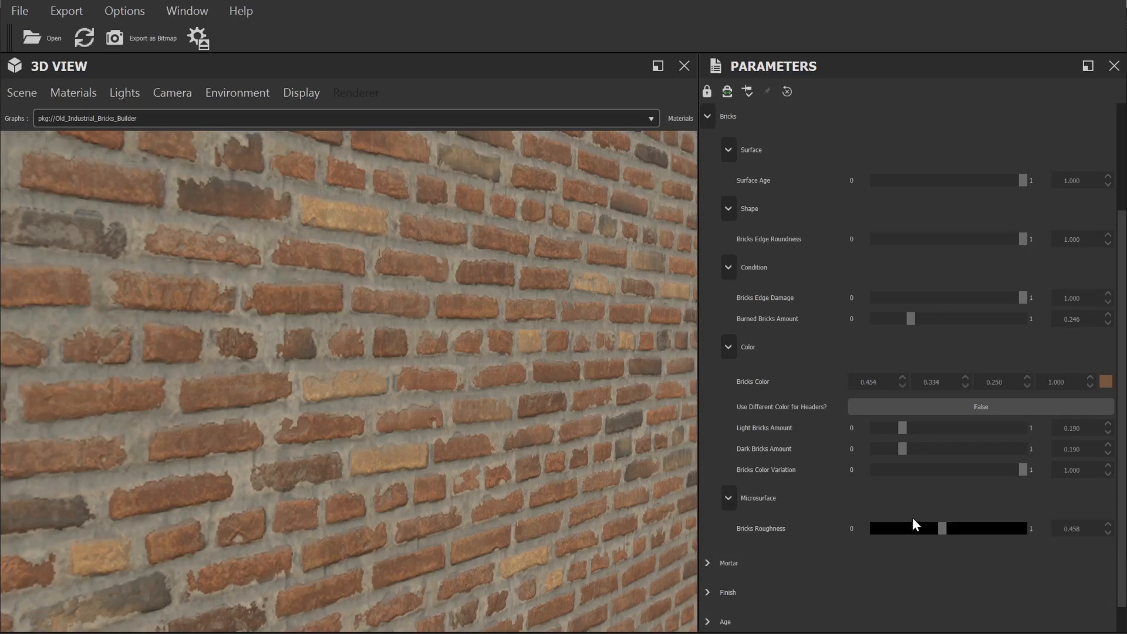
{"action": "mouse_move", "coordinate": [865, 439]}
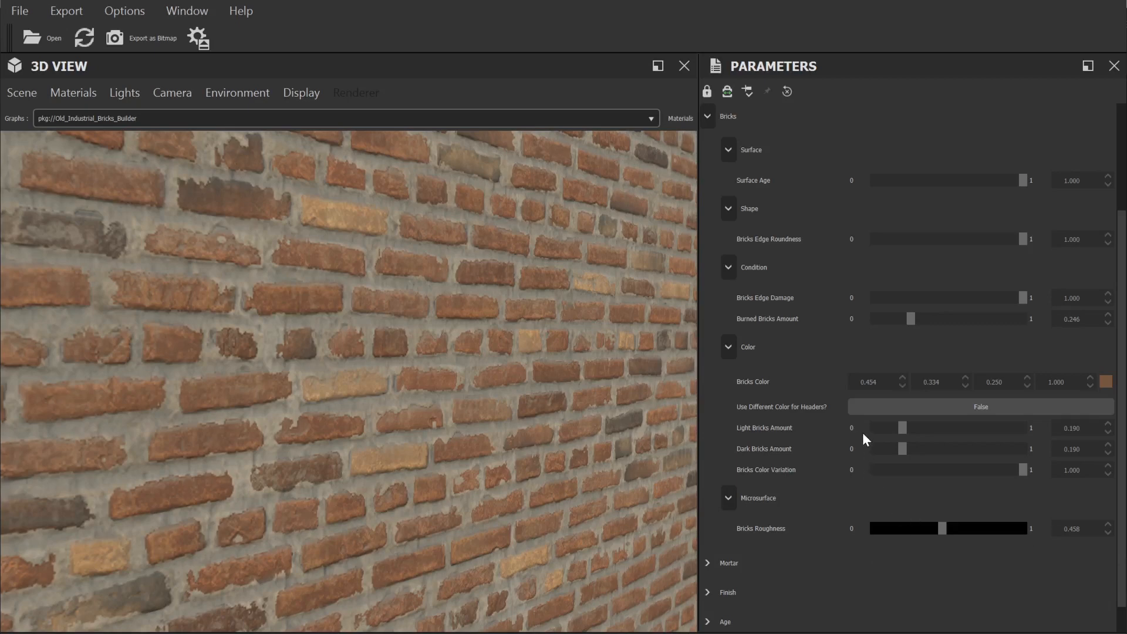
{"action": "mouse_move", "coordinate": [956, 493]}
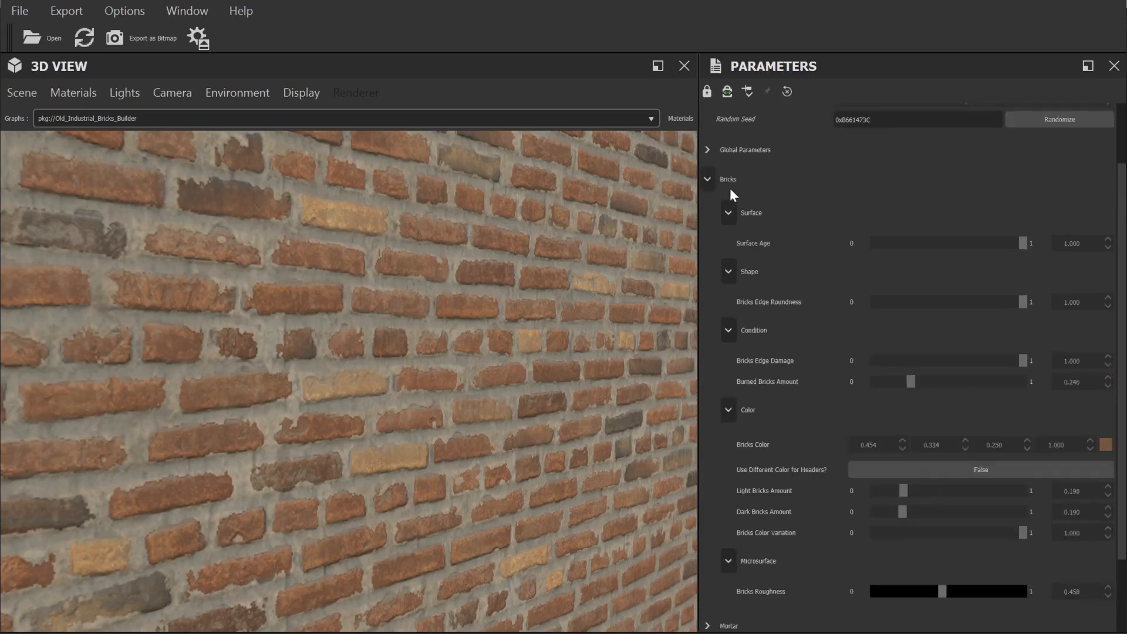
{"action": "left_click", "coordinate": [707, 178]}
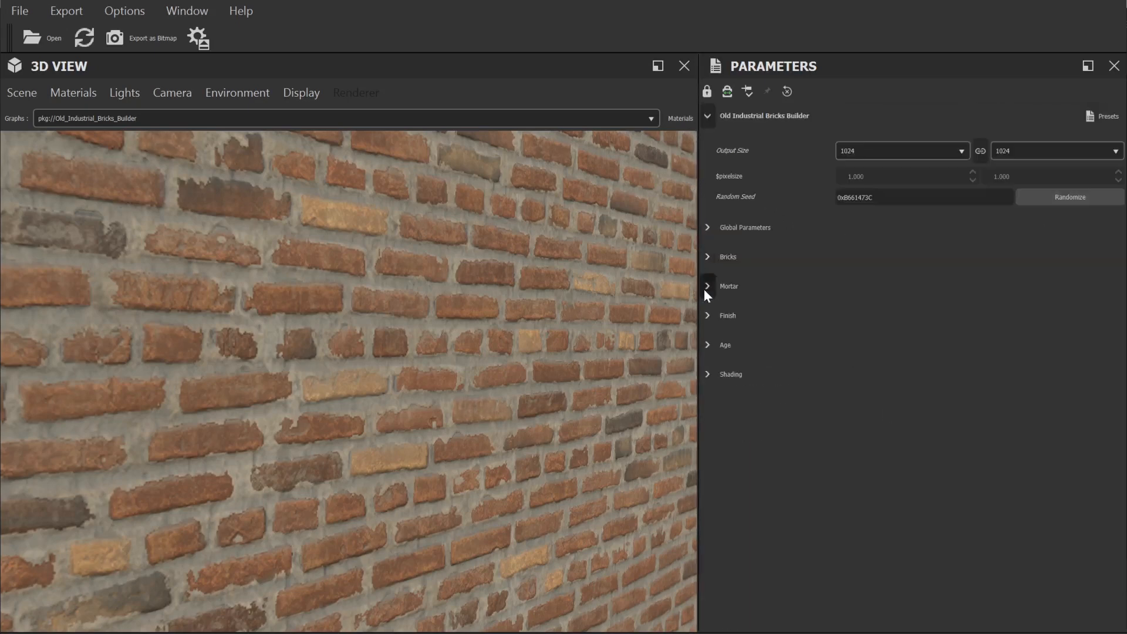
{"action": "left_click", "coordinate": [707, 286]}
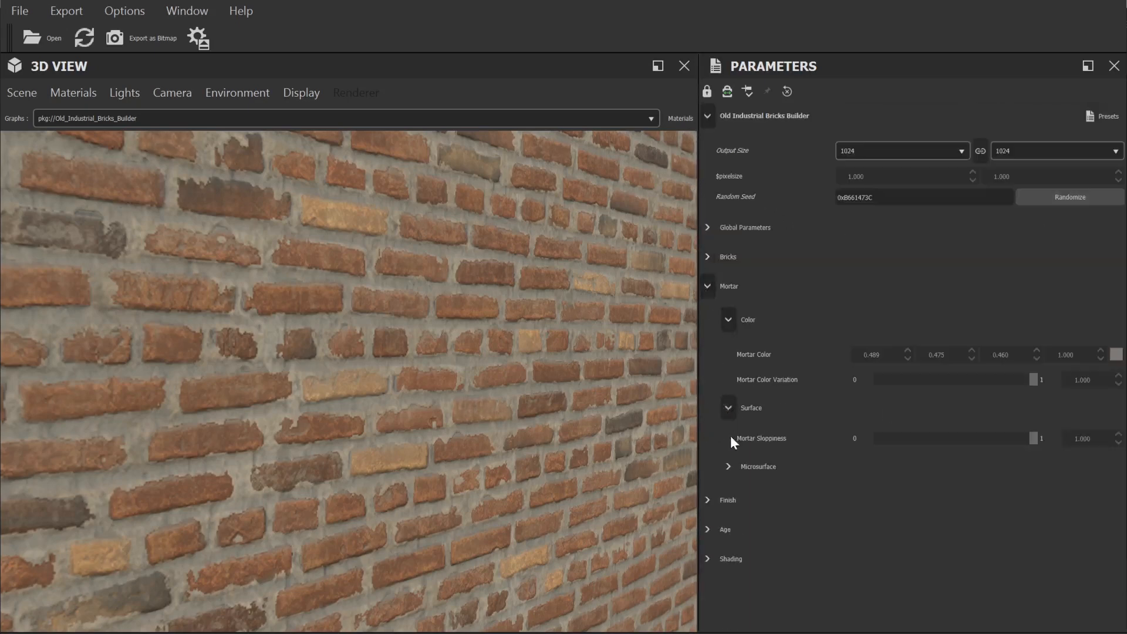
{"action": "left_click", "coordinate": [727, 466]}
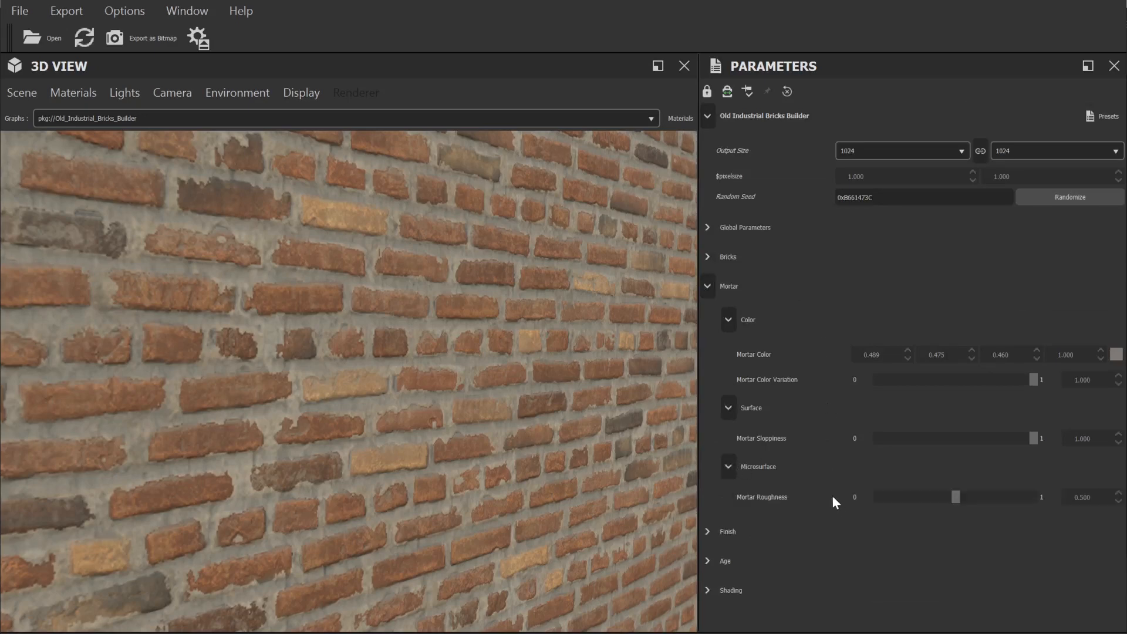
Enable the paint layer in Finish and desaturate its colour to grey.
{"action": "left_click", "coordinate": [730, 286]}
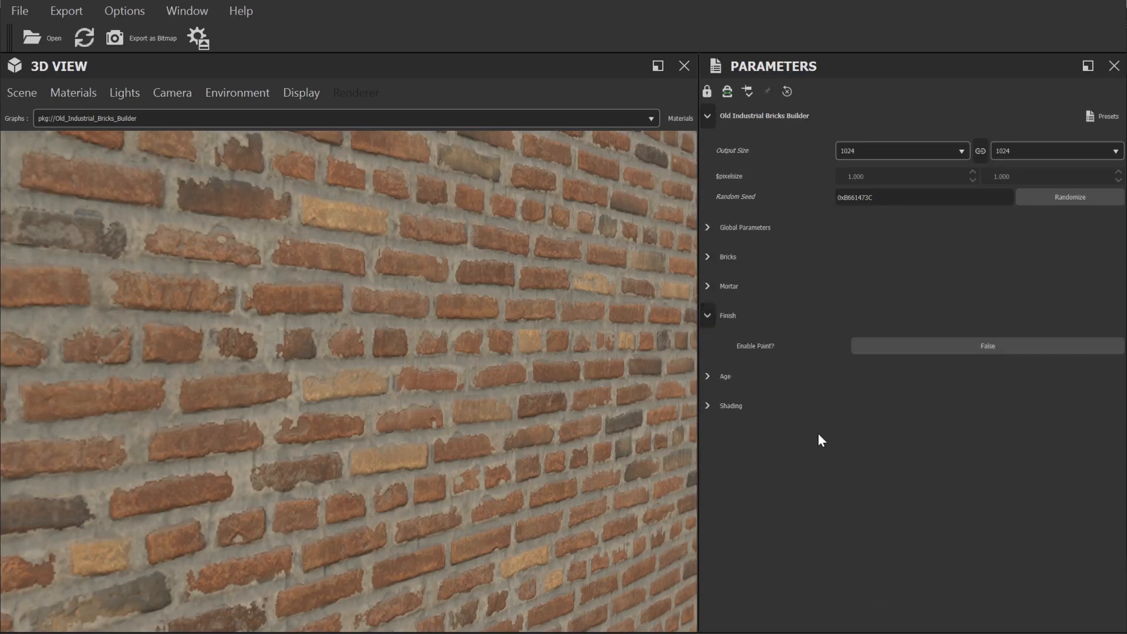
{"action": "left_click", "coordinate": [987, 346]}
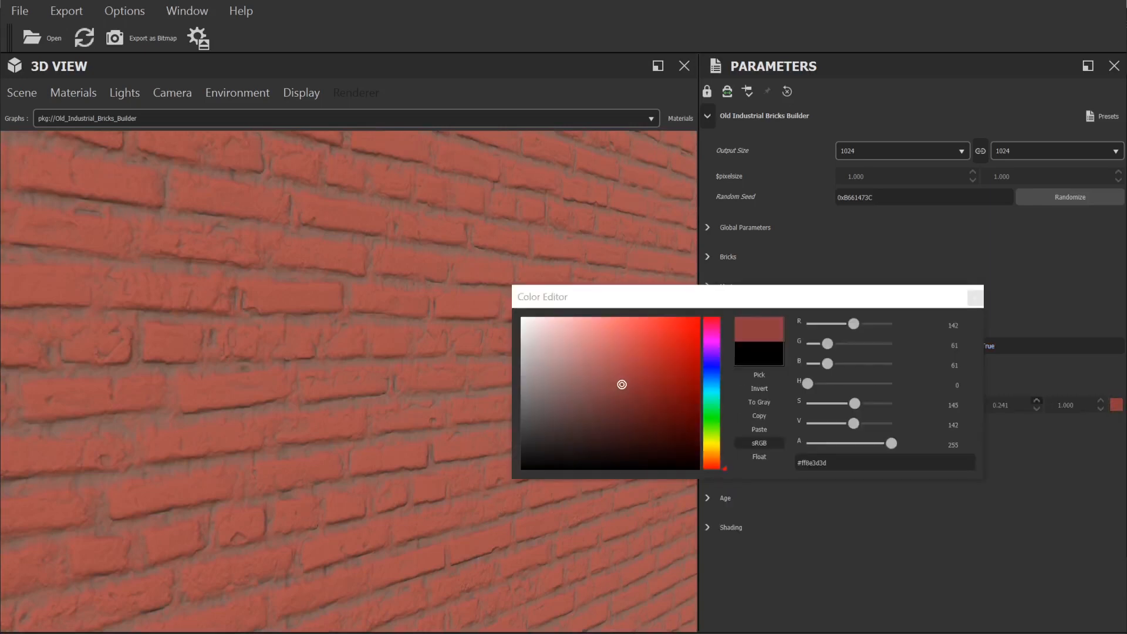
{"action": "left_click_drag", "start_coordinate": [856, 403], "coordinate": [805, 403]}
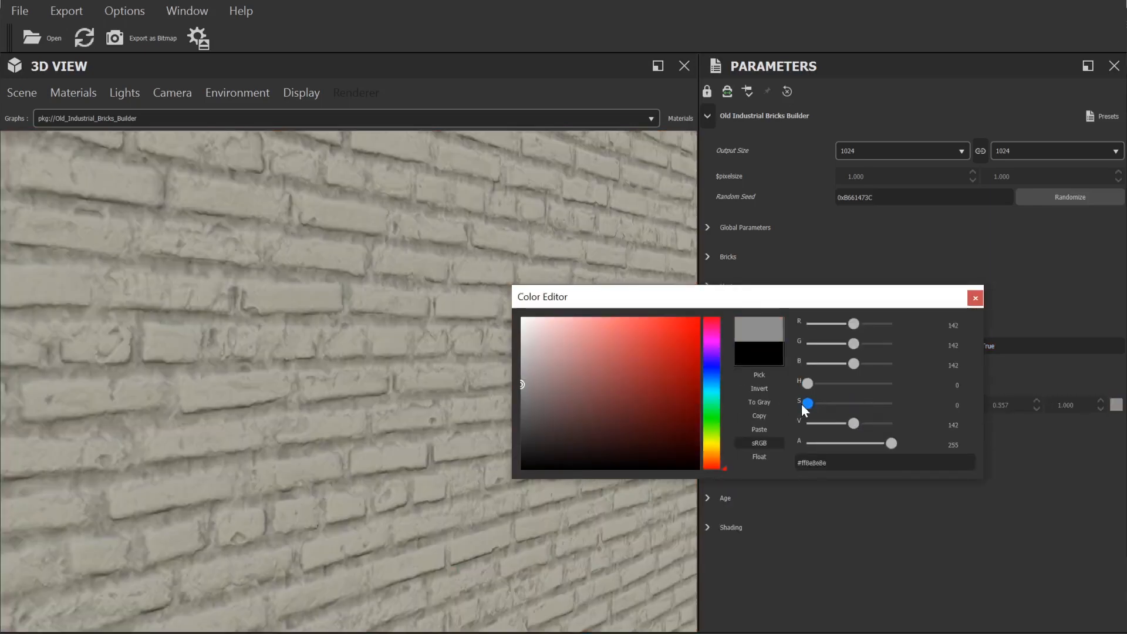
{"action": "left_click", "coordinate": [974, 298]}
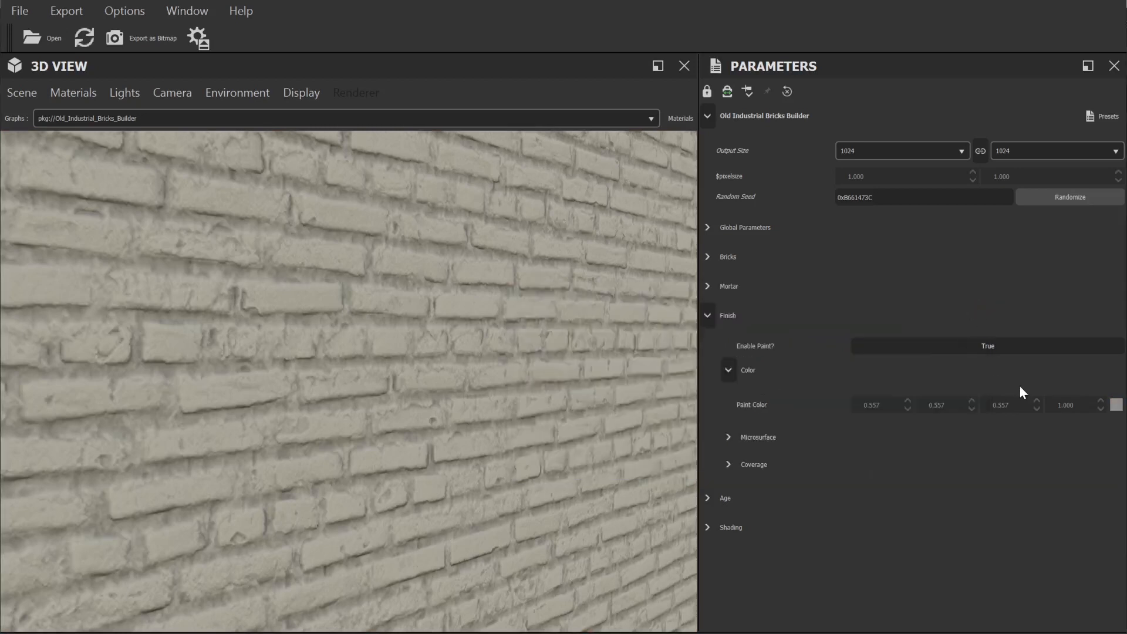
Lower paint roughness to about 0.154 for a glossy finish.
{"action": "left_click", "coordinate": [752, 437]}
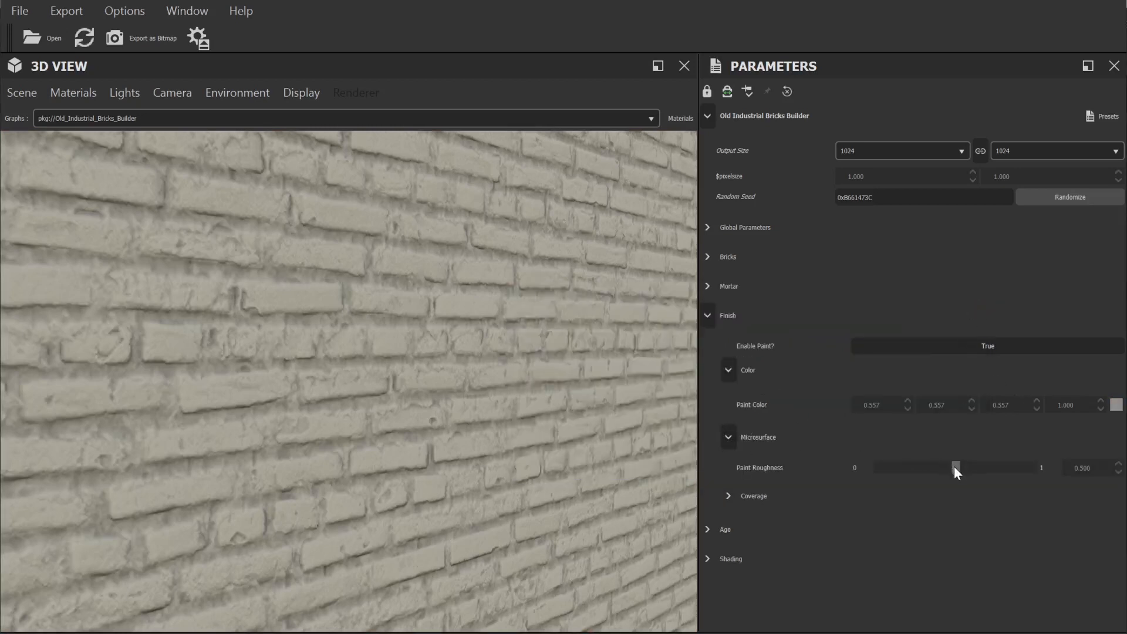
{"action": "left_click_drag", "start_coordinate": [956, 468], "coordinate": [897, 473]}
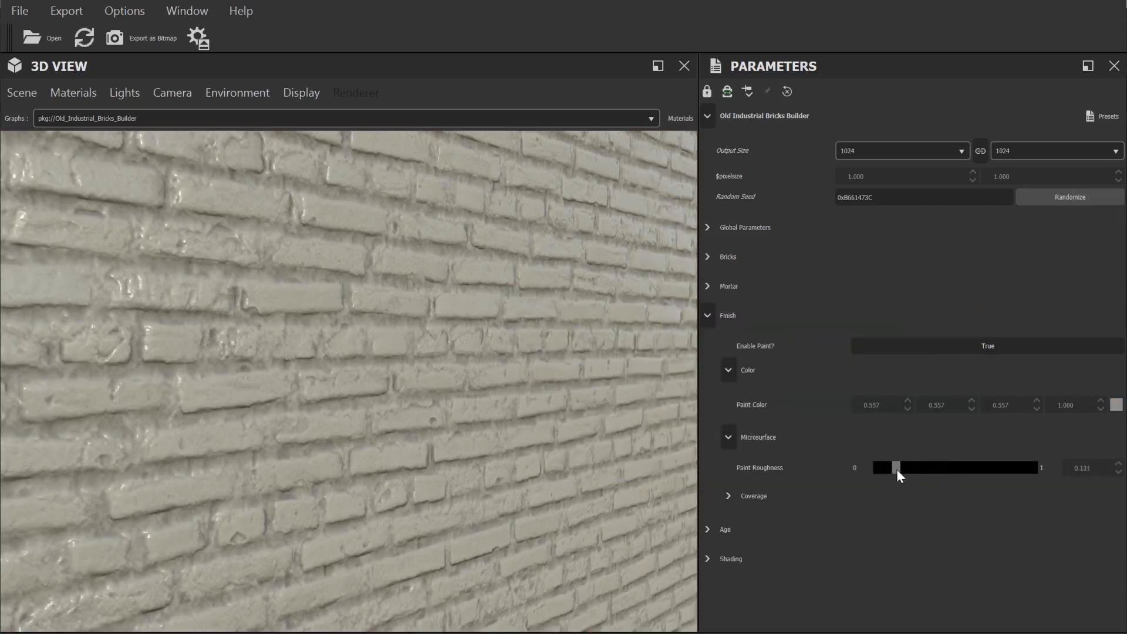
{"action": "left_click_drag", "start_coordinate": [897, 467], "coordinate": [904, 468]}
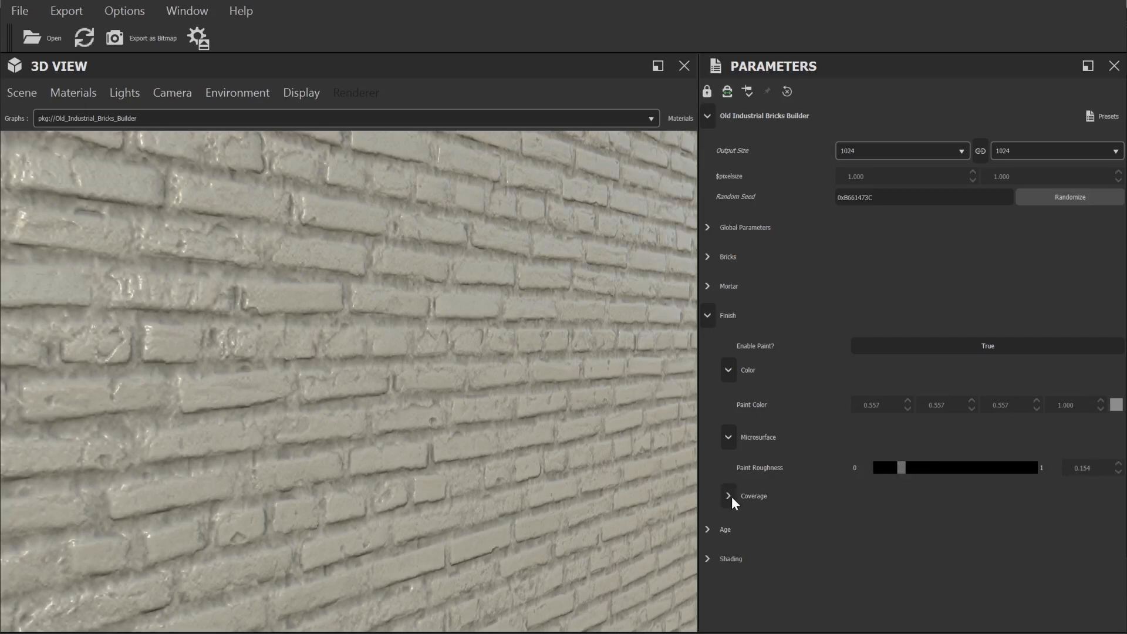
Enable coverage variation at about 0.55 so red brick shows through the paint.
{"action": "left_click", "coordinate": [728, 496]}
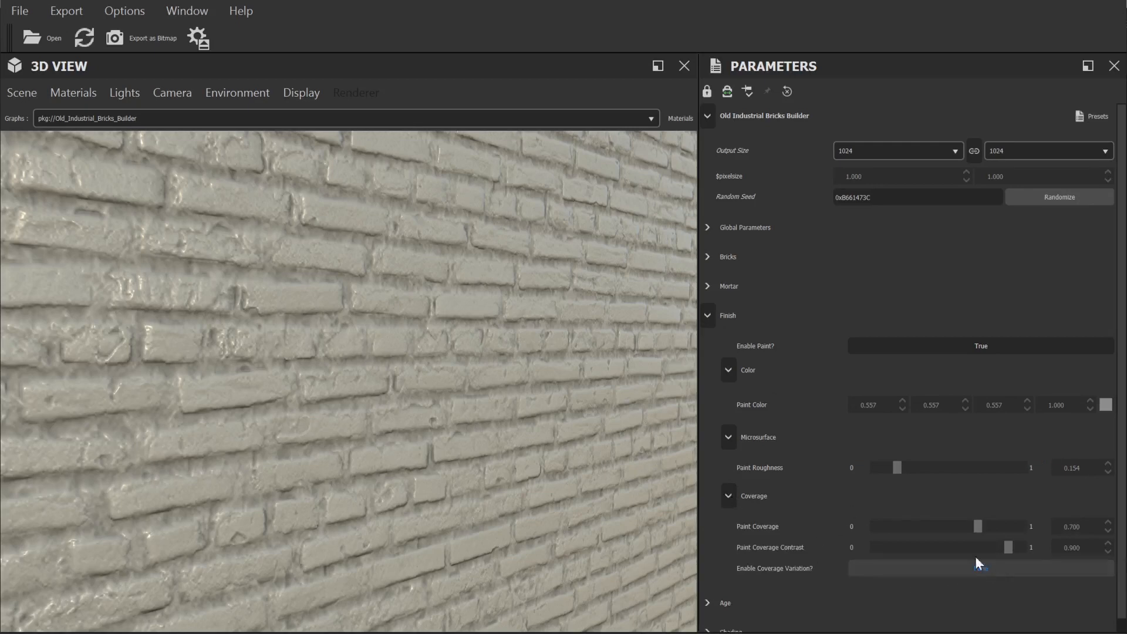
{"action": "left_click", "coordinate": [980, 568]}
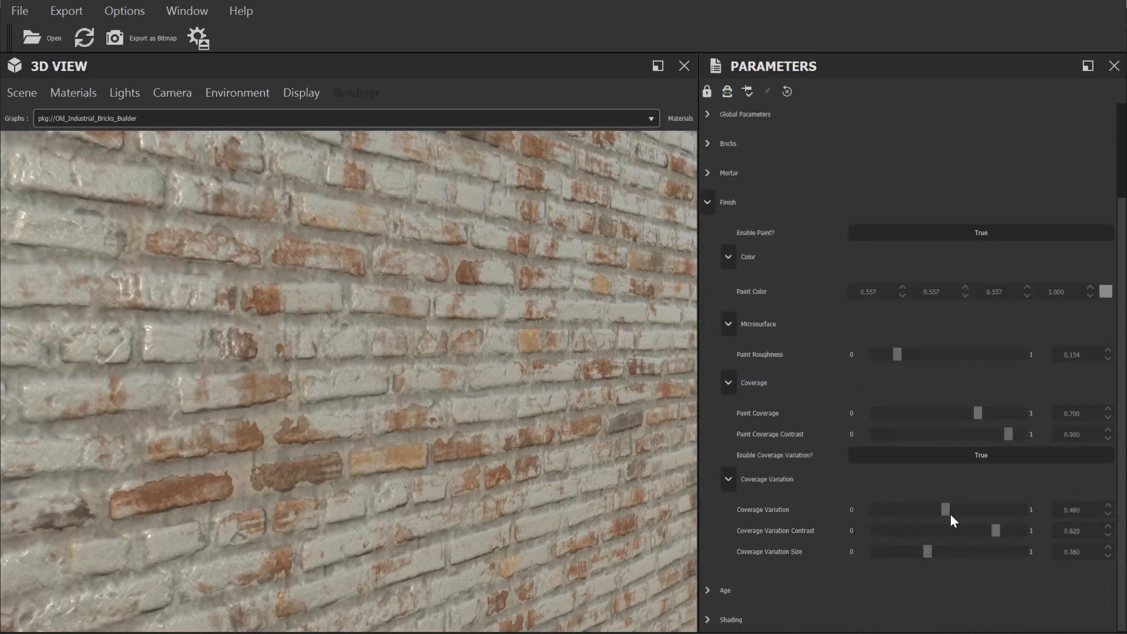
{"action": "left_click_drag", "start_coordinate": [946, 509], "coordinate": [936, 509]}
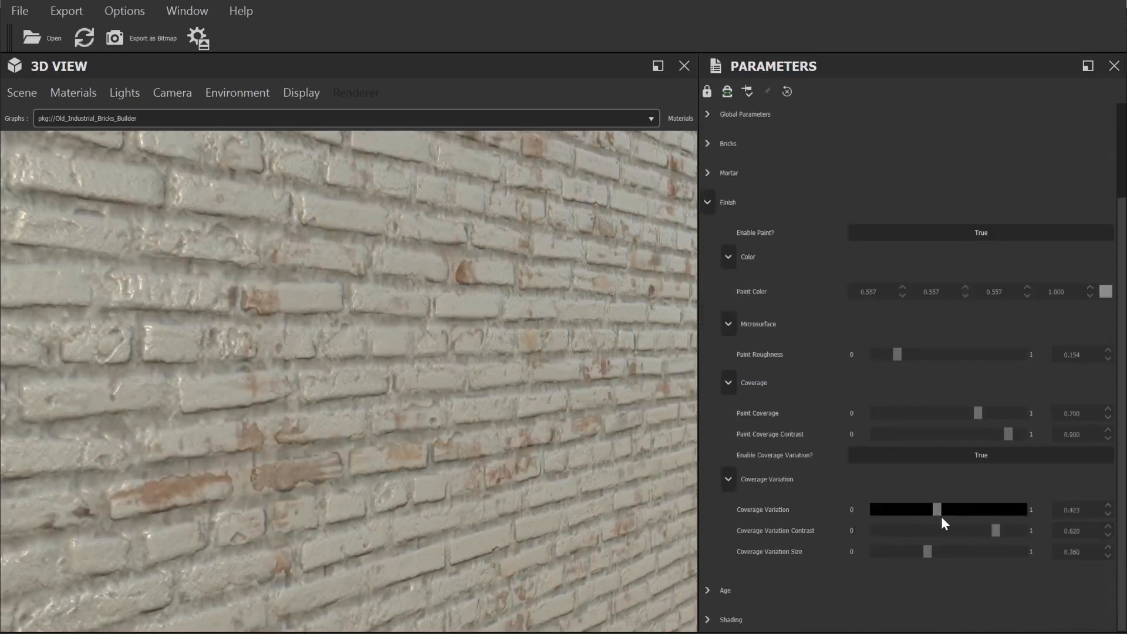
{"action": "left_click_drag", "start_coordinate": [936, 509], "coordinate": [951, 509]}
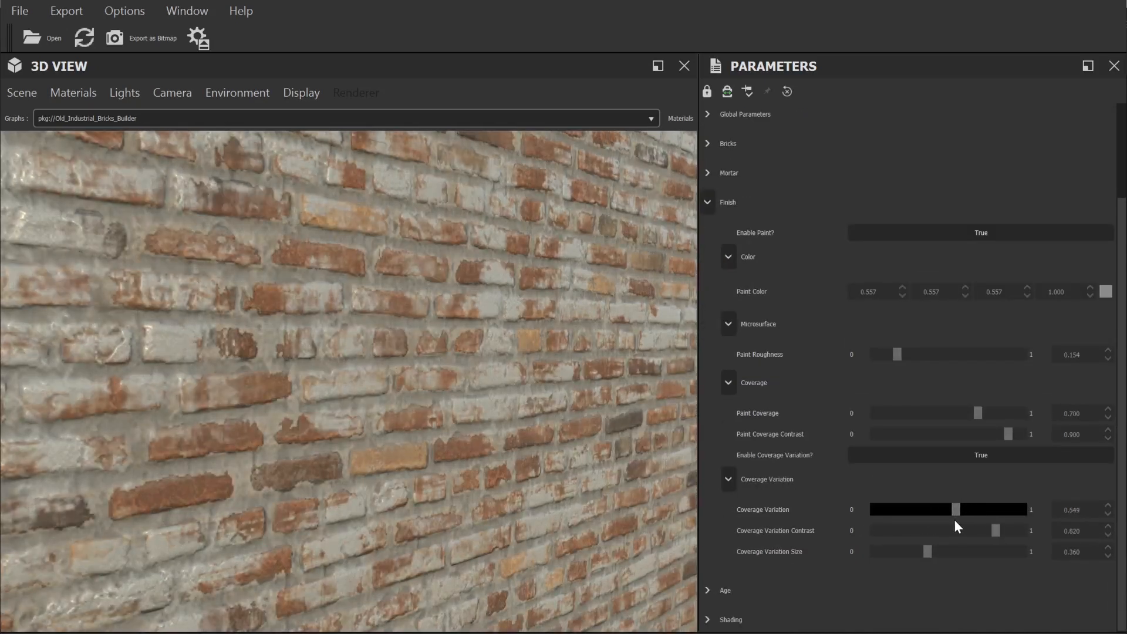
{"action": "mouse_move", "coordinate": [715, 212]}
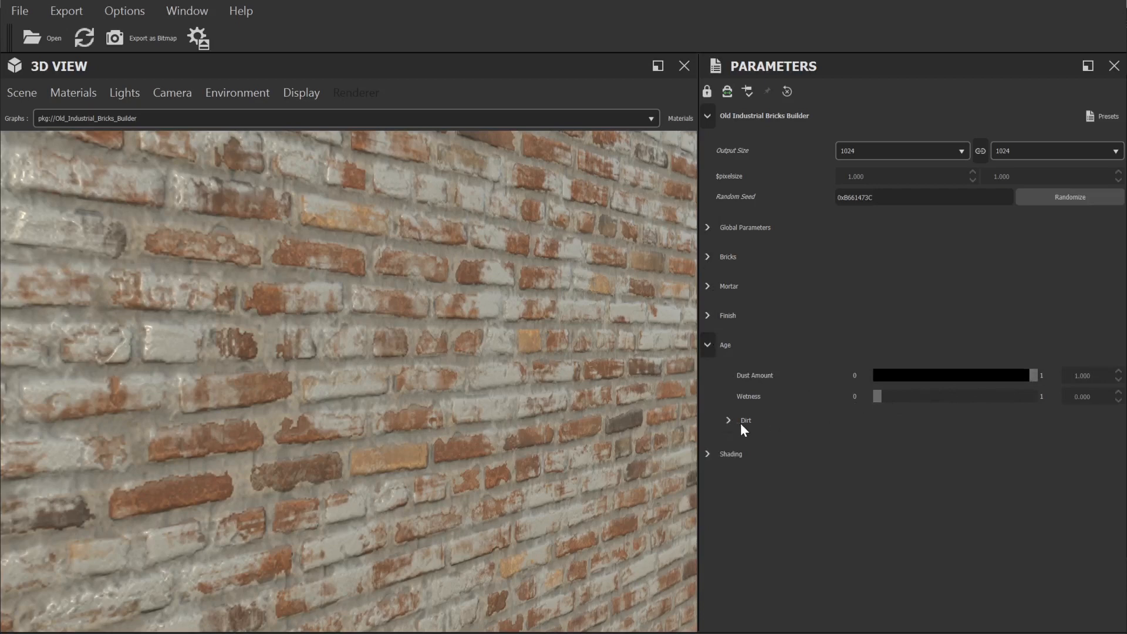
Enable top and bottom dirt, try full wetness, then return wetness to 0.
{"action": "left_click", "coordinate": [728, 420]}
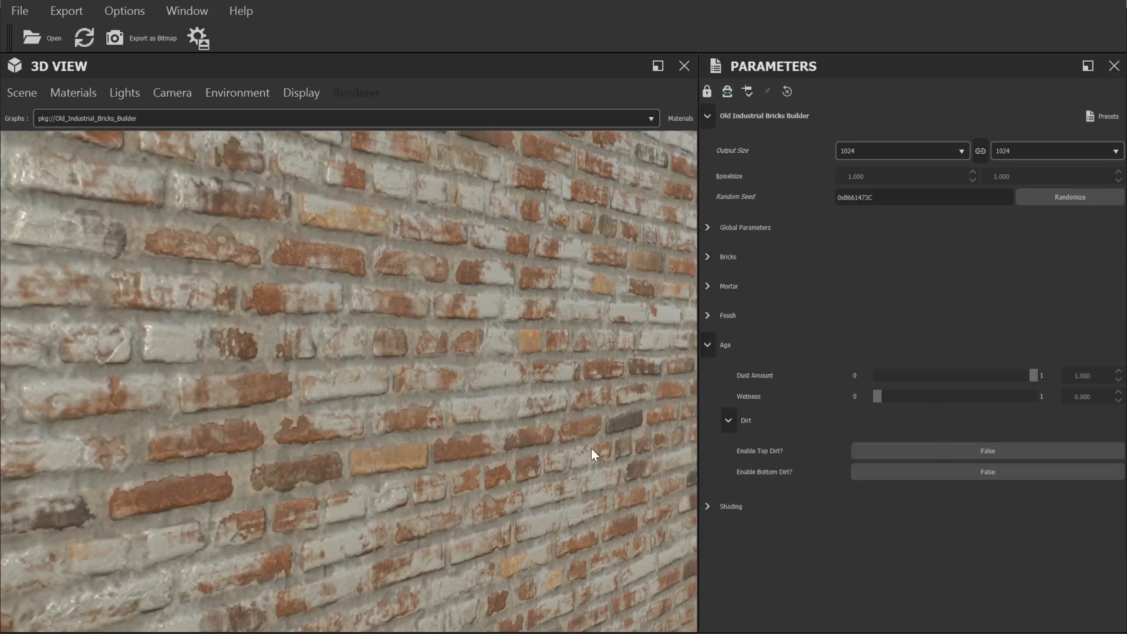
{"action": "left_click", "coordinate": [986, 450]}
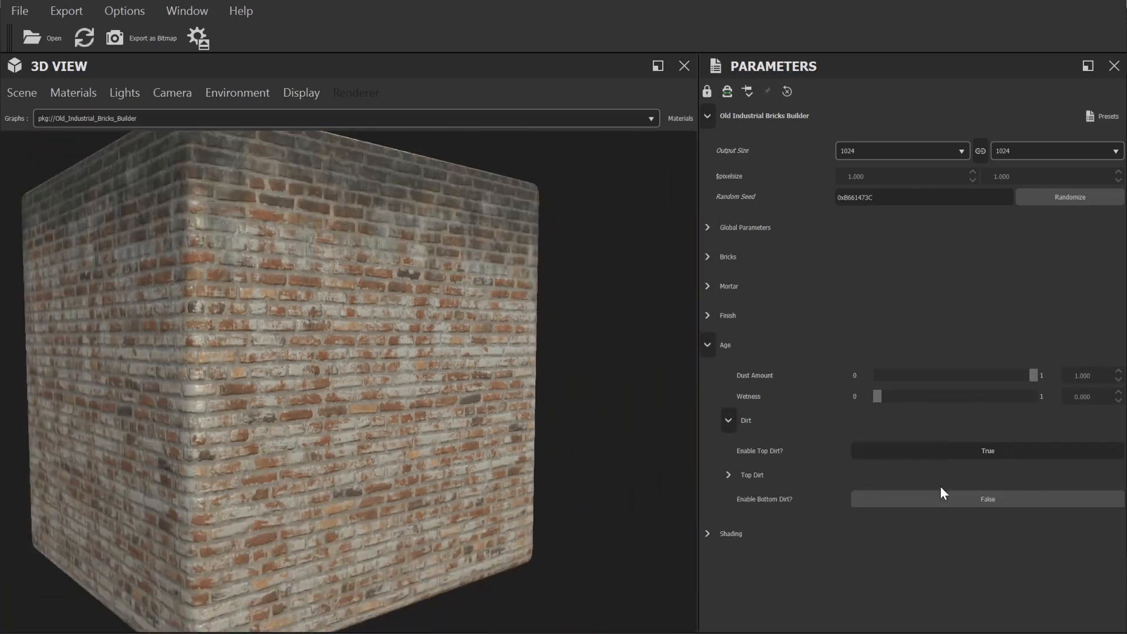
{"action": "left_click", "coordinate": [987, 499]}
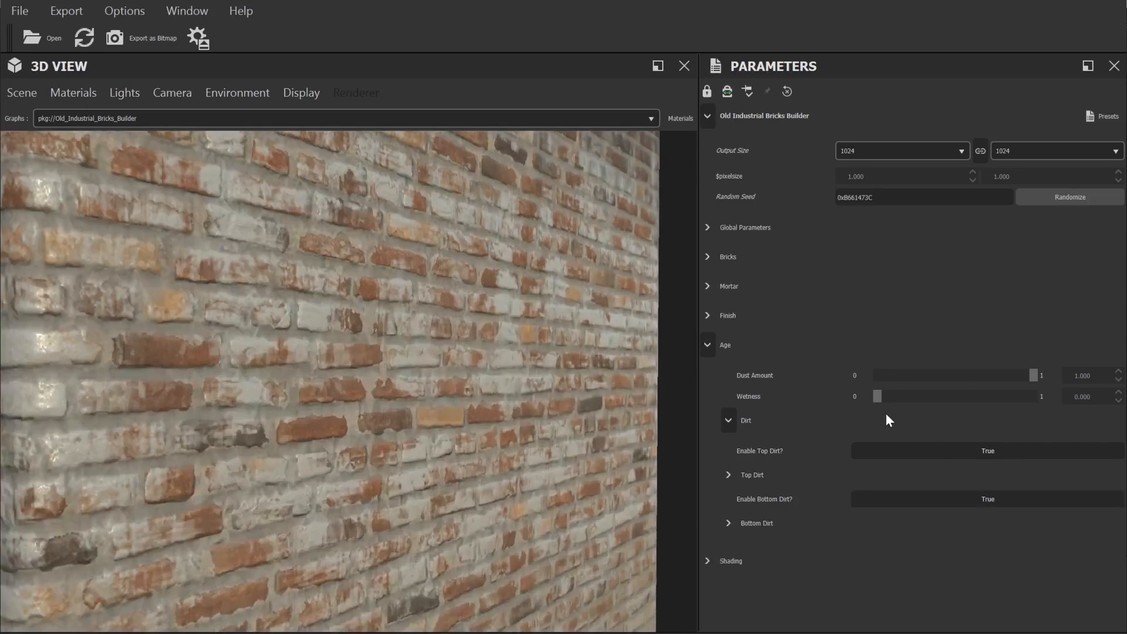
{"action": "left_click_drag", "start_coordinate": [875, 396], "coordinate": [1041, 396]}
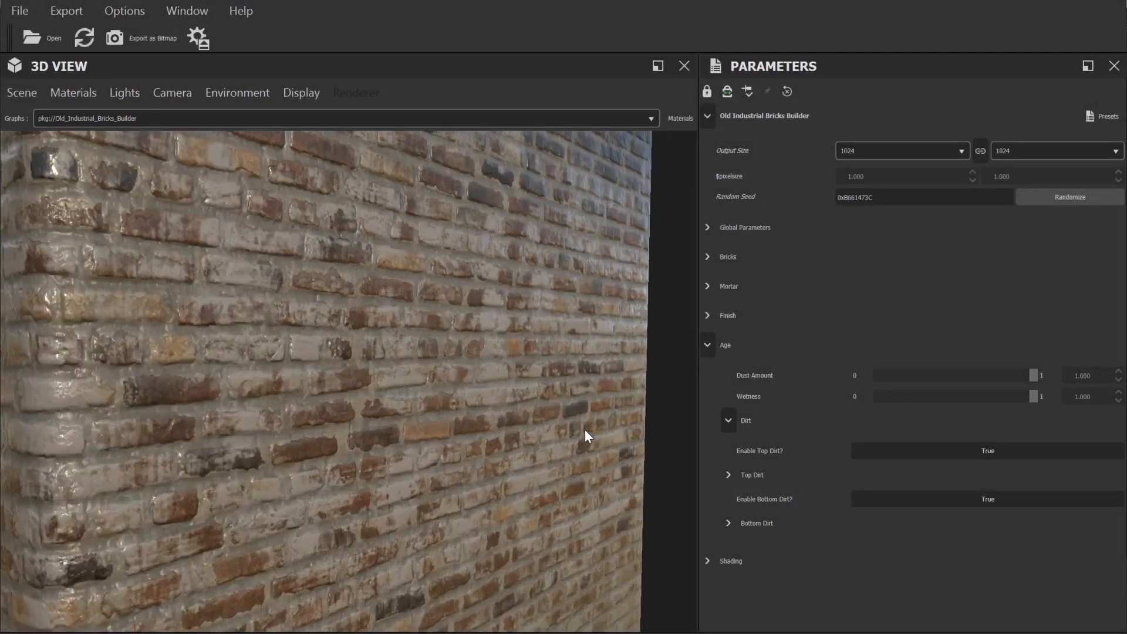
{"action": "left_click_drag", "start_coordinate": [1038, 396], "coordinate": [874, 396]}
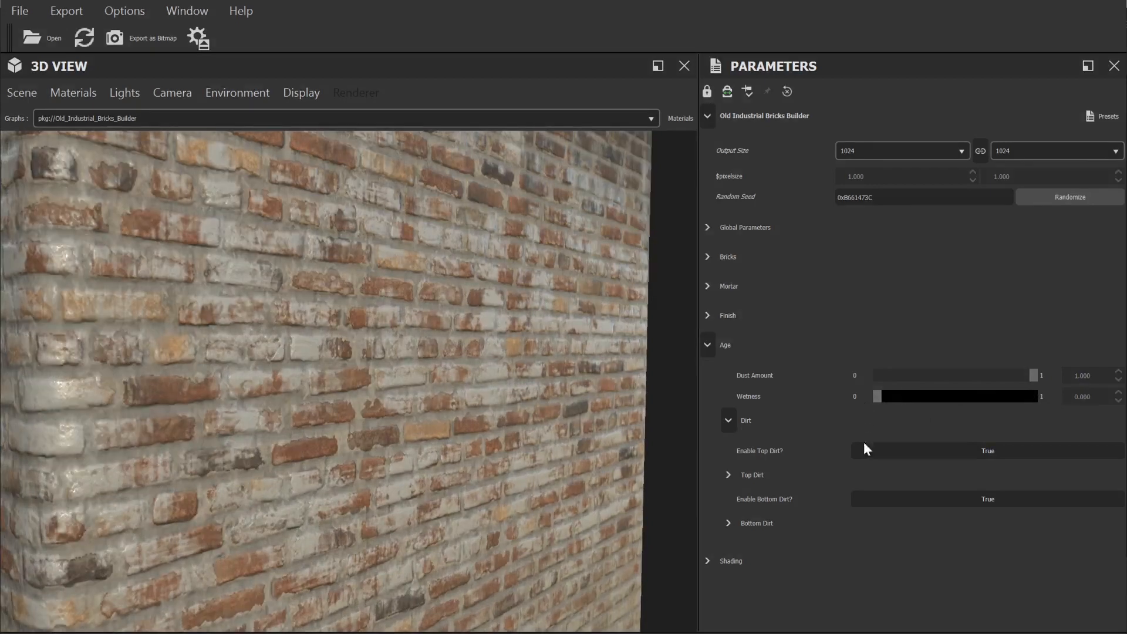
Collapse the Age settings.
{"action": "left_click", "coordinate": [708, 344]}
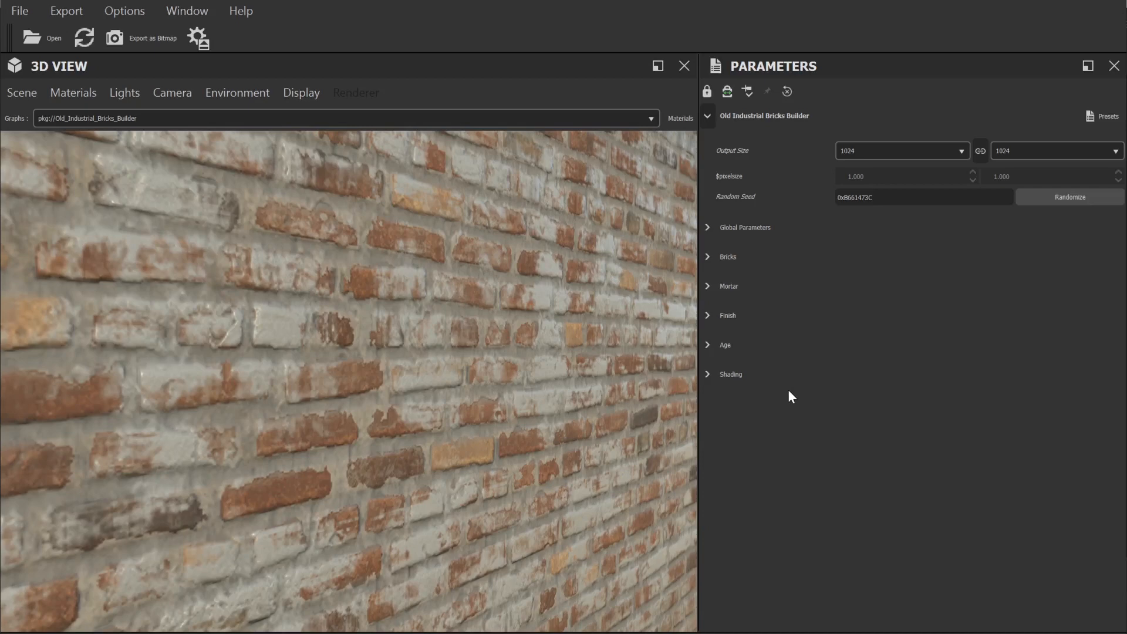
Switch the Shading normal map format from DirectX to OpenGL.
{"action": "left_click", "coordinate": [730, 374]}
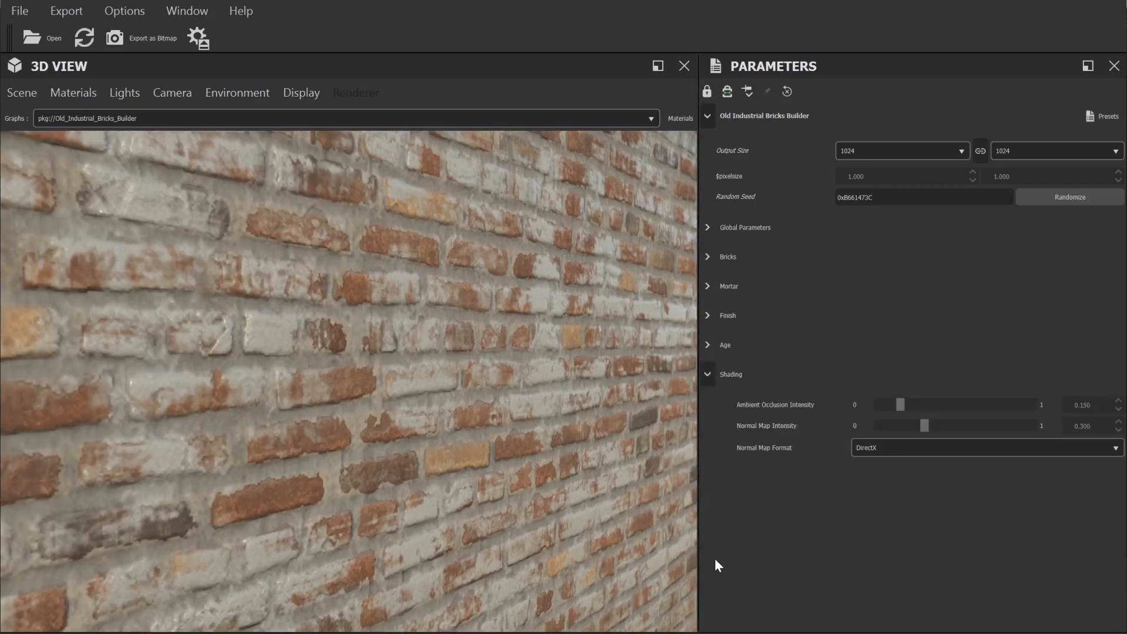
{"action": "mouse_move", "coordinate": [723, 540]}
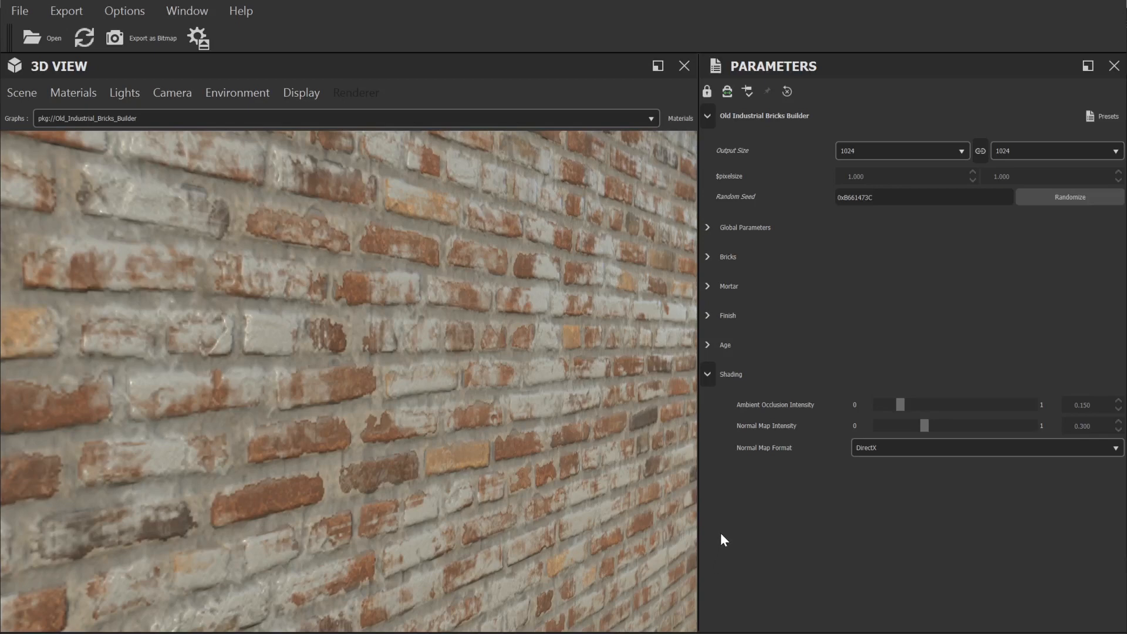
{"action": "mouse_move", "coordinate": [855, 479]}
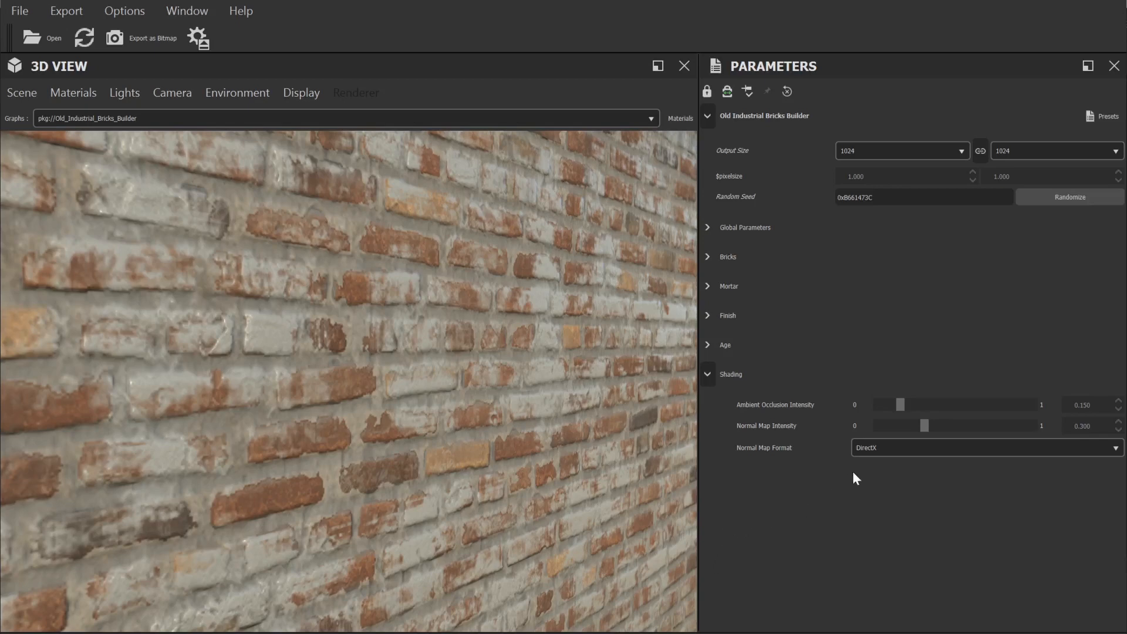
{"action": "left_click", "coordinate": [985, 447]}
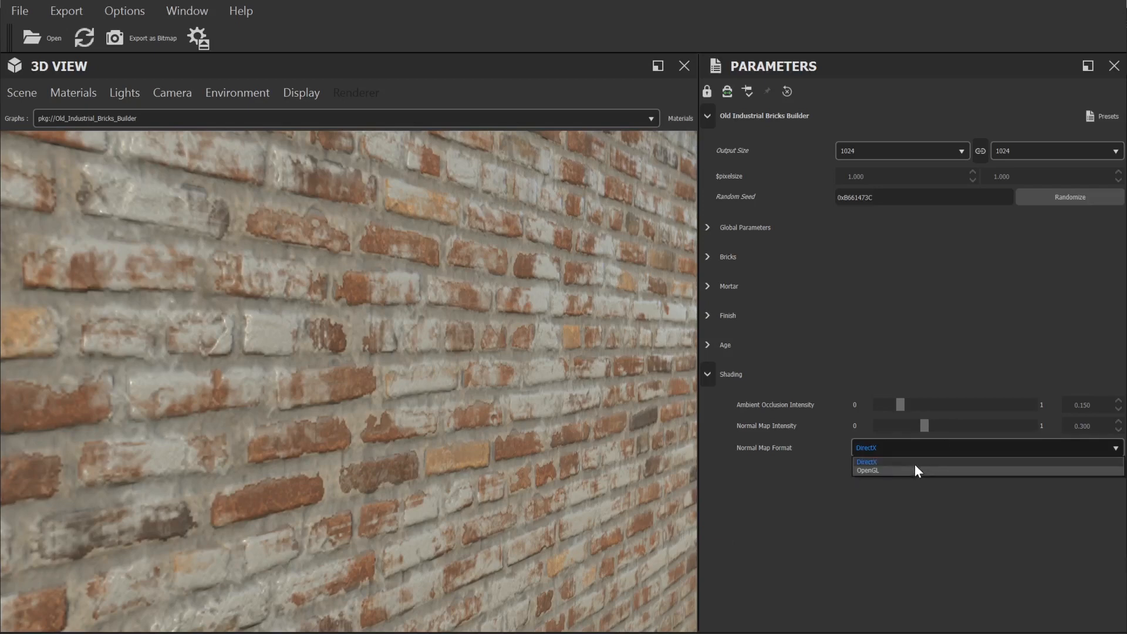
{"action": "left_click", "coordinate": [870, 471]}
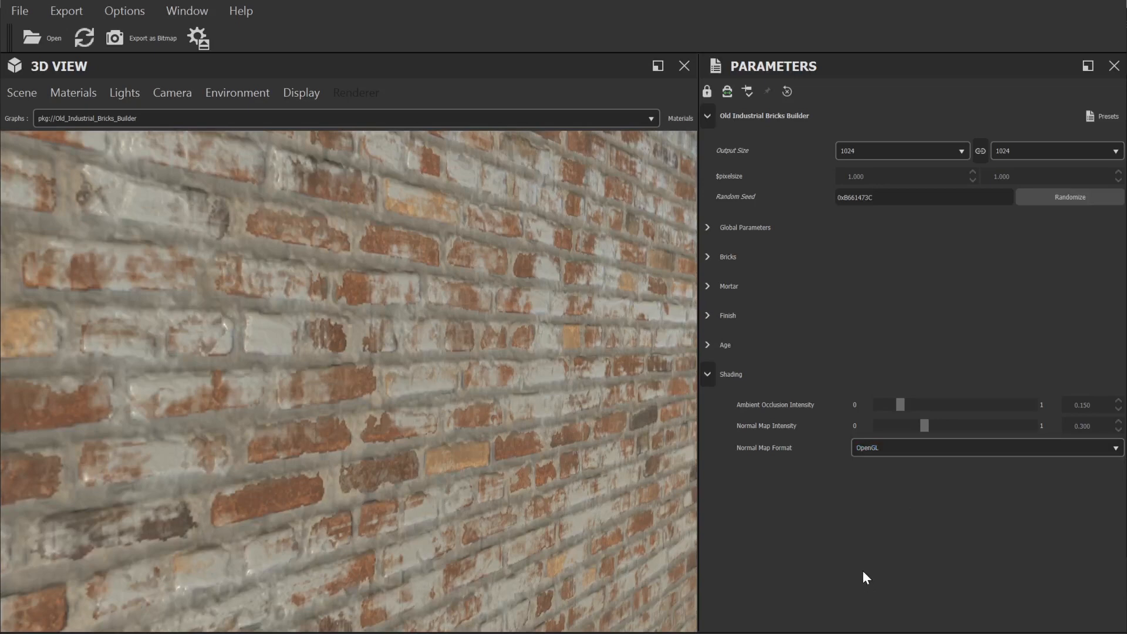
{"action": "mouse_move", "coordinate": [800, 422]}
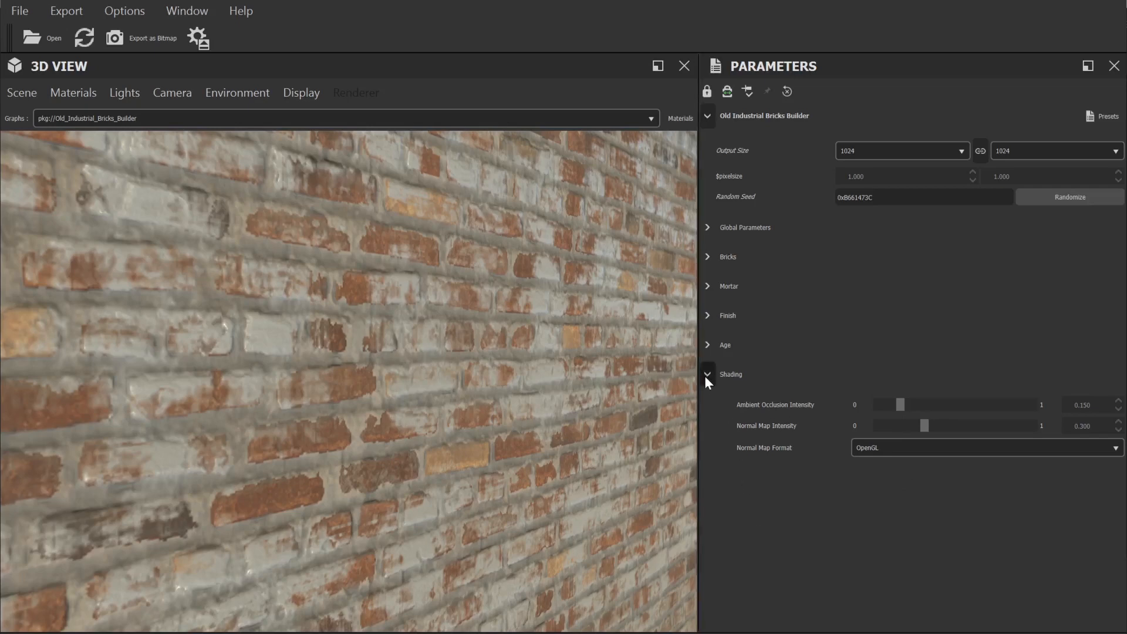
Collapse Shading and bring up the Export as Bitmap settings.
{"action": "left_click", "coordinate": [708, 375]}
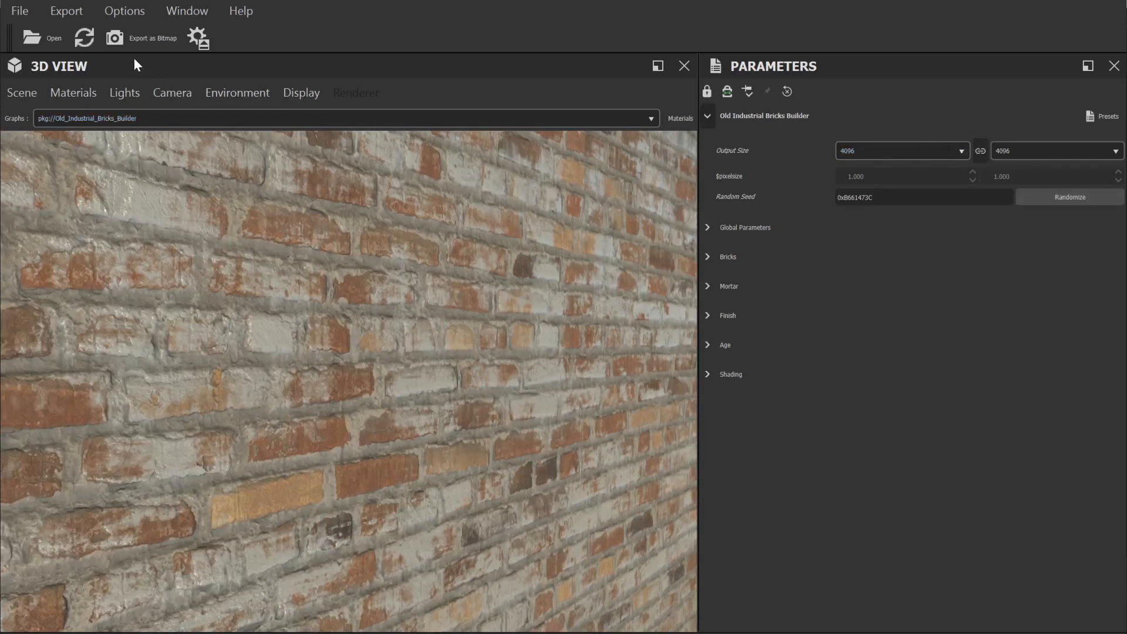
{"action": "left_click", "coordinate": [141, 38]}
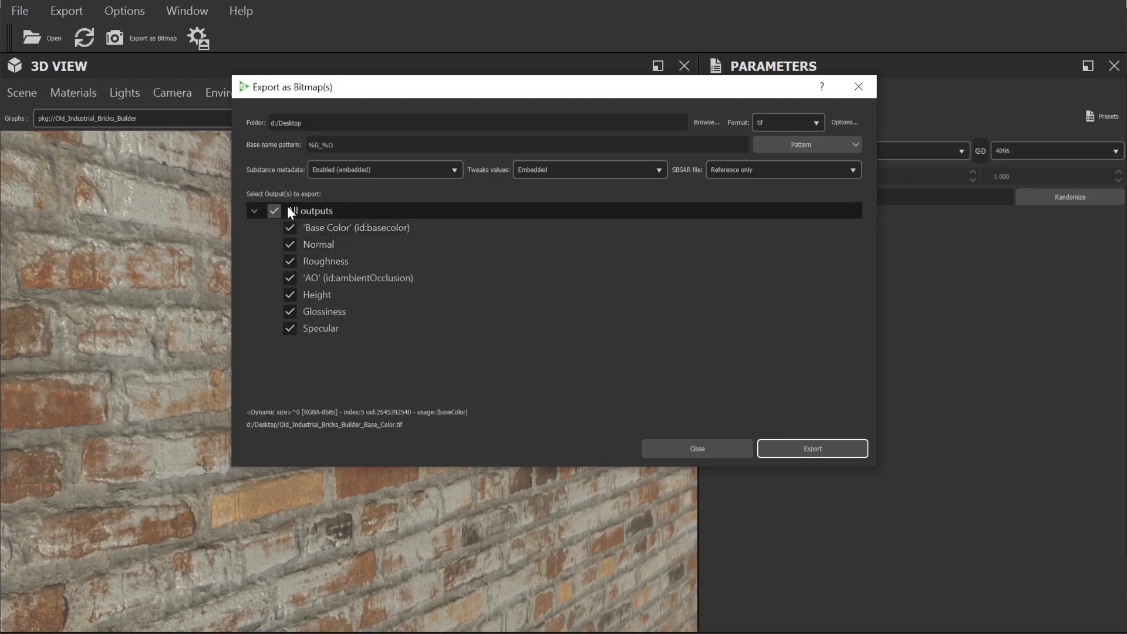
Export only Base Color, Normal, Roughness and Height as TIF to the Desktop folder.
{"action": "left_click", "coordinate": [274, 210]}
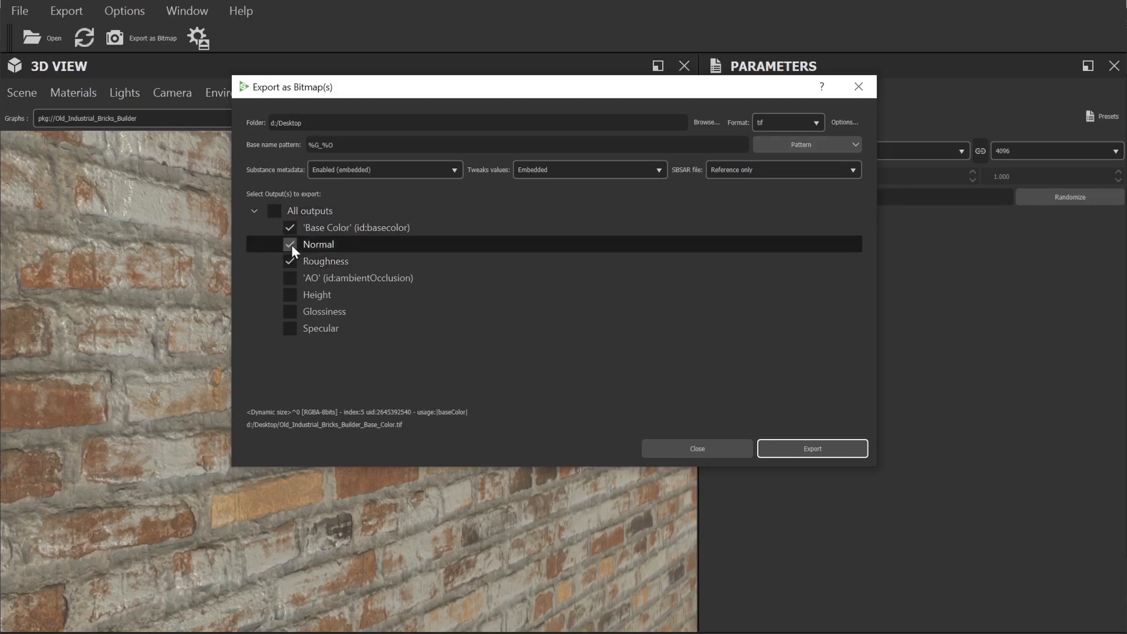
{"action": "left_click", "coordinate": [290, 295]}
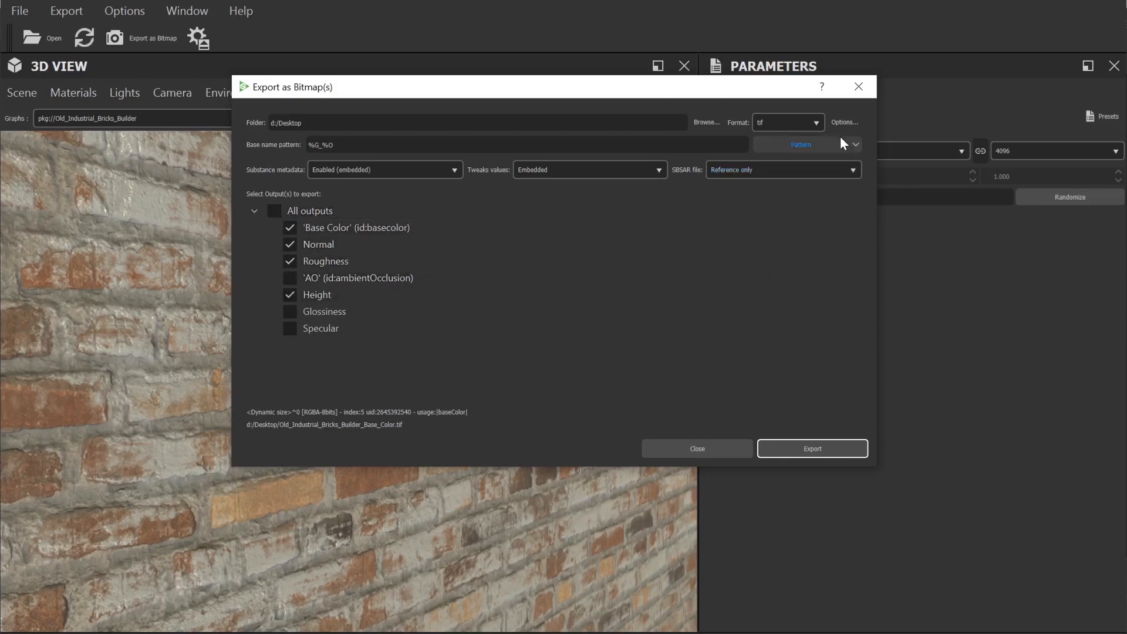
{"action": "left_click", "coordinate": [817, 122]}
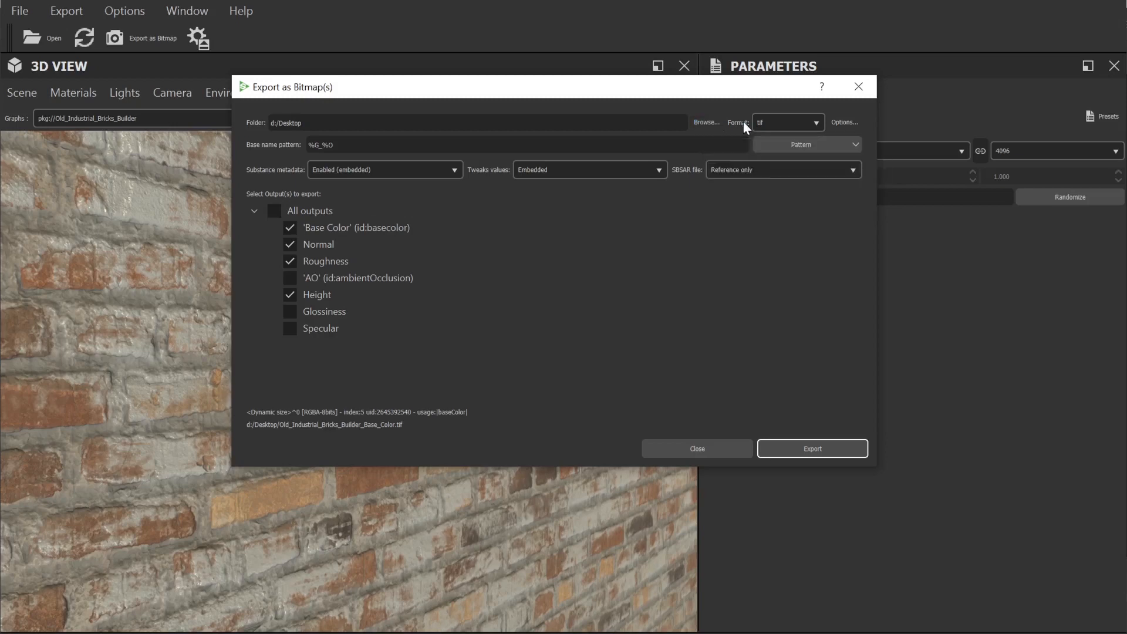
{"action": "left_click", "coordinate": [705, 122]}
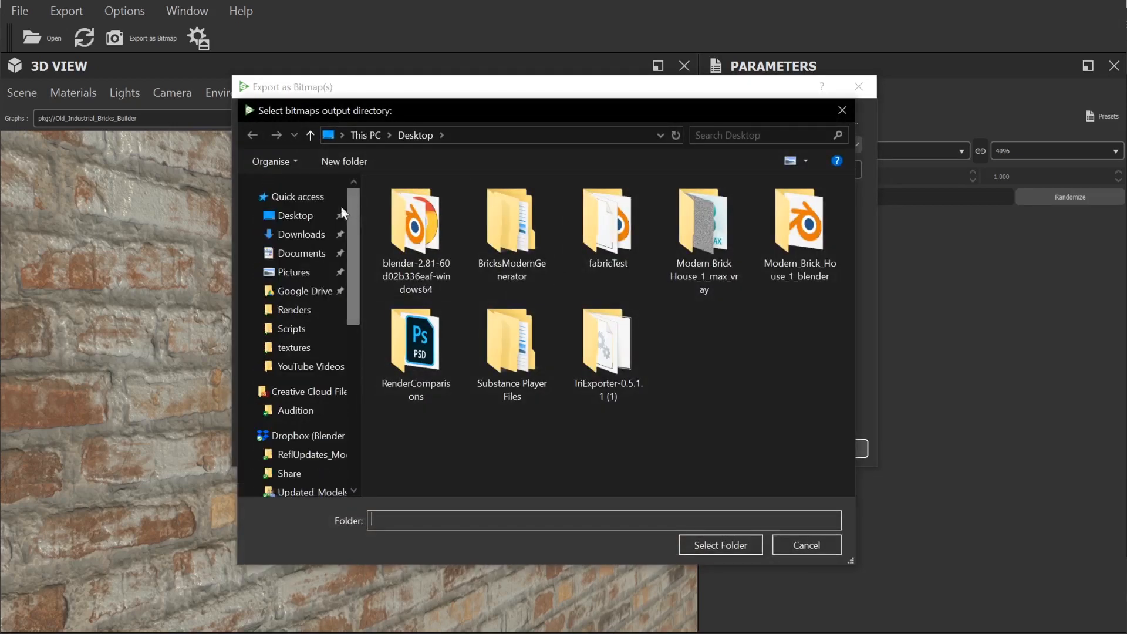
{"action": "left_click", "coordinate": [718, 544]}
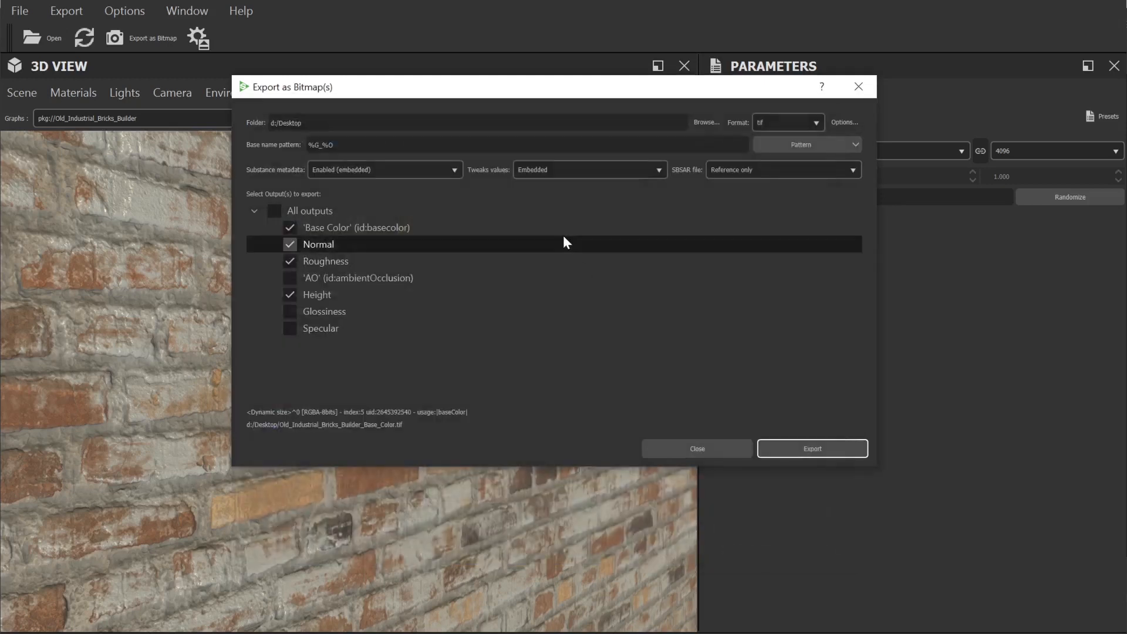
{"action": "left_click", "coordinate": [812, 448]}
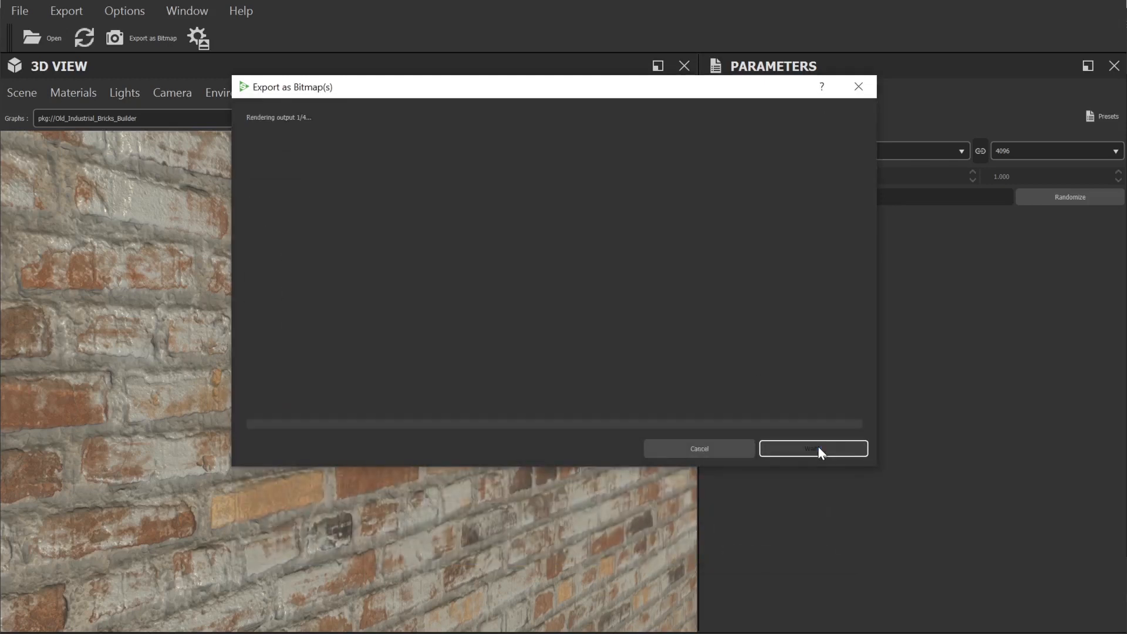